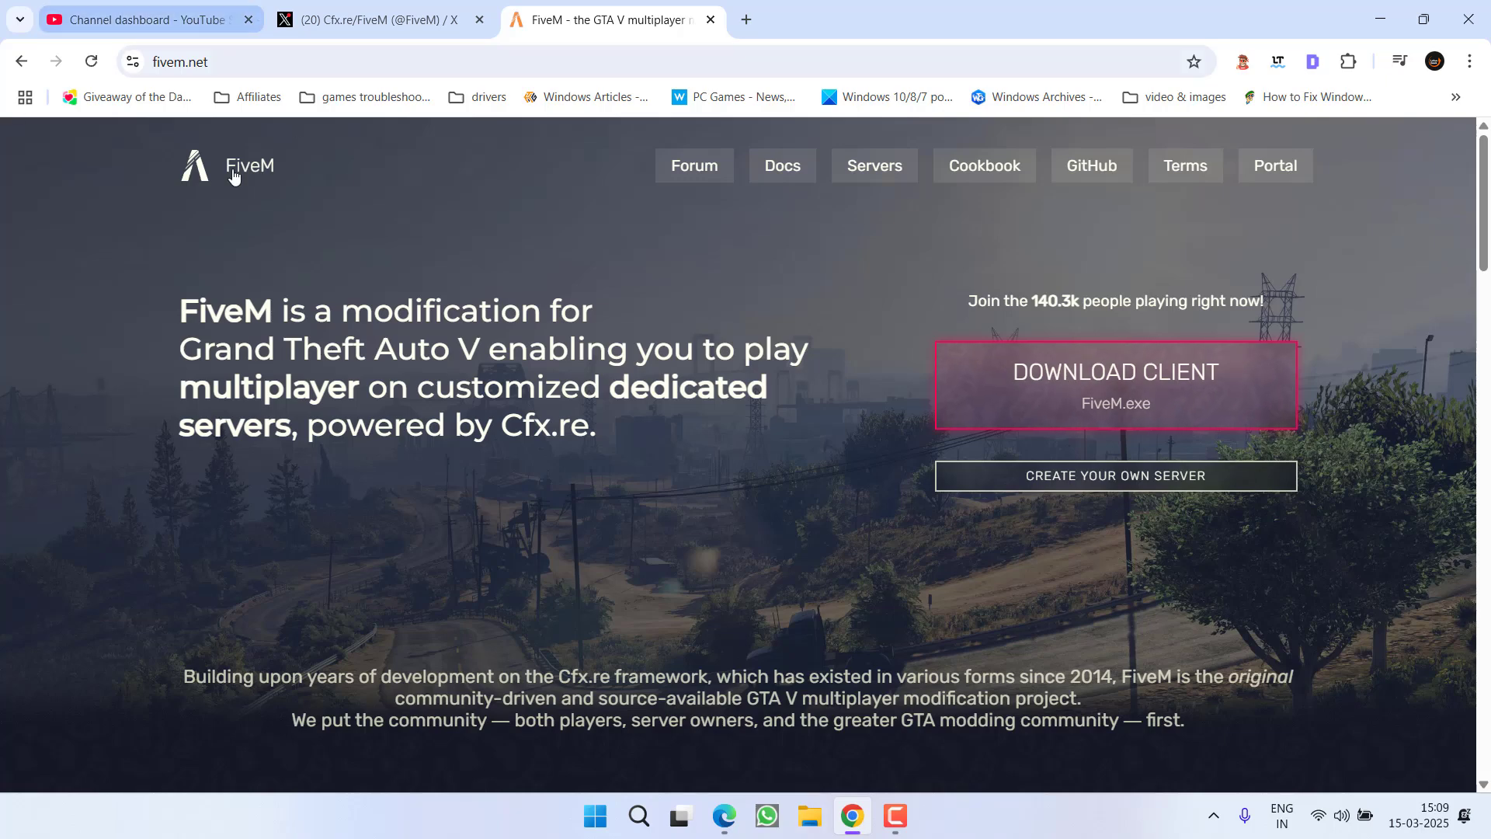
- Agree to the FiveM terms, save the client installer to the Desktop, and minimise Chrome
click(1115, 391)
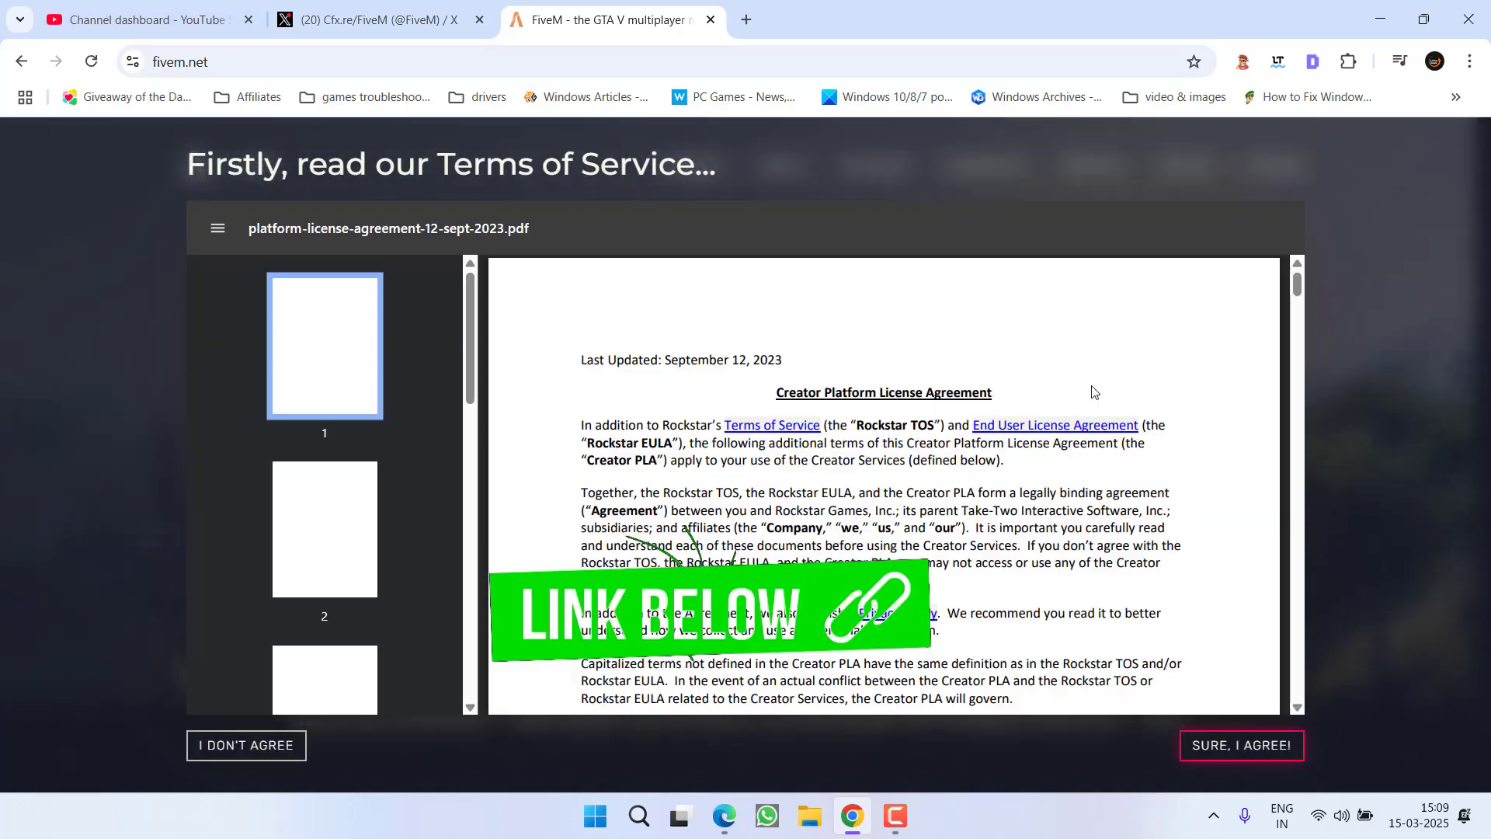
click(1242, 745)
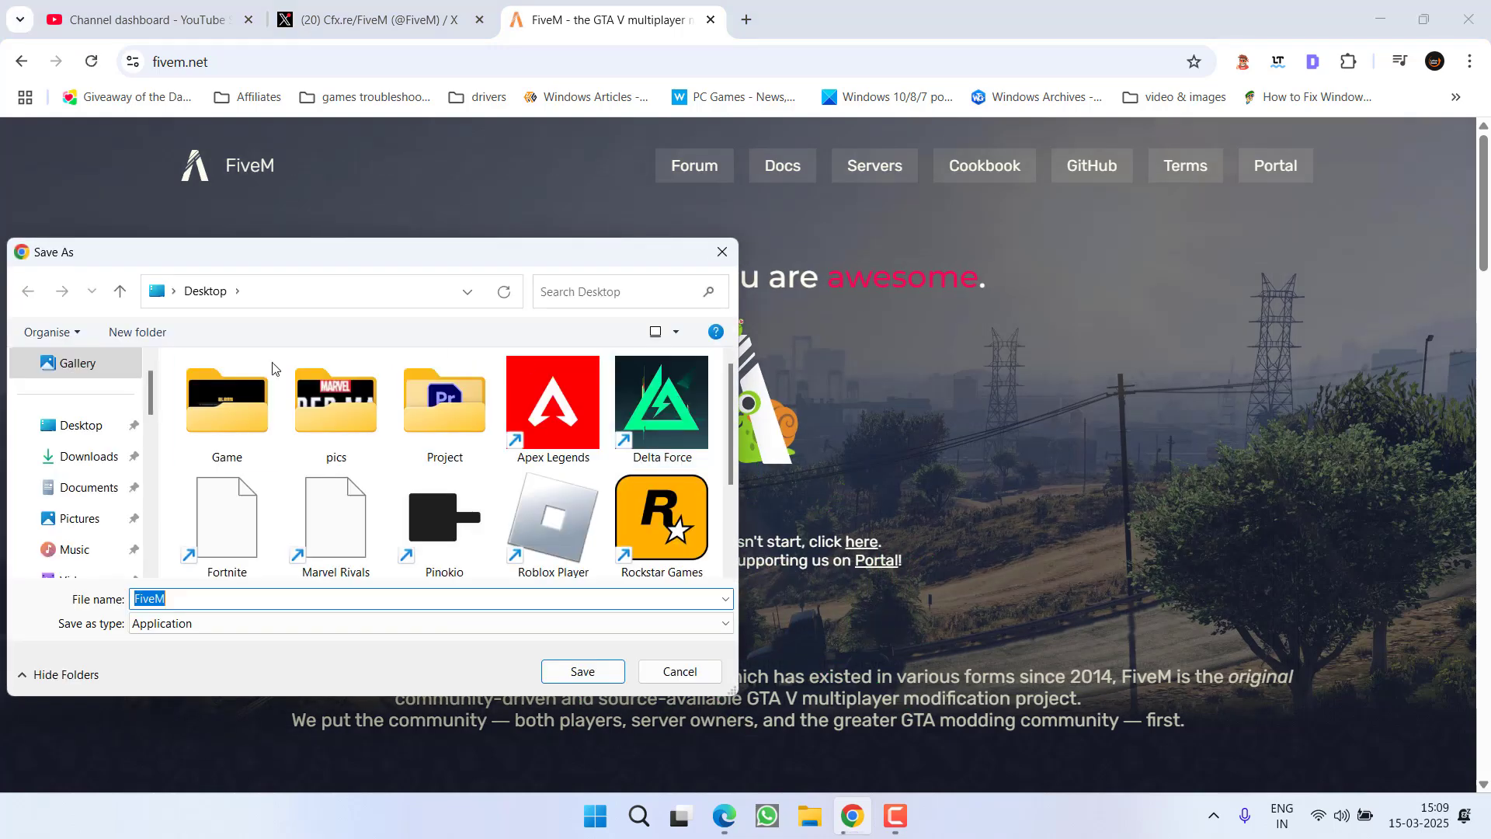
click(582, 671)
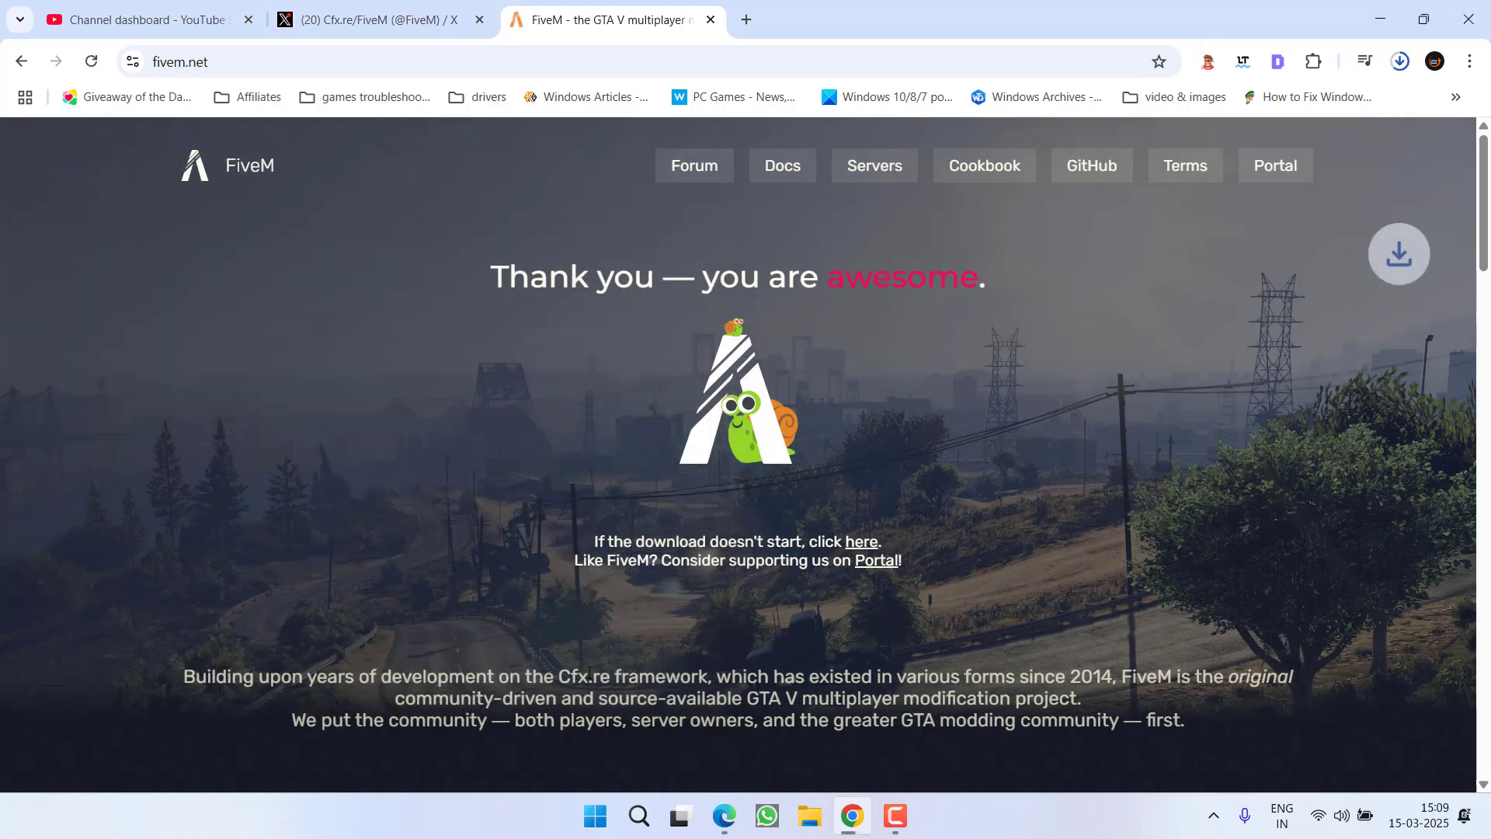
click(1399, 61)
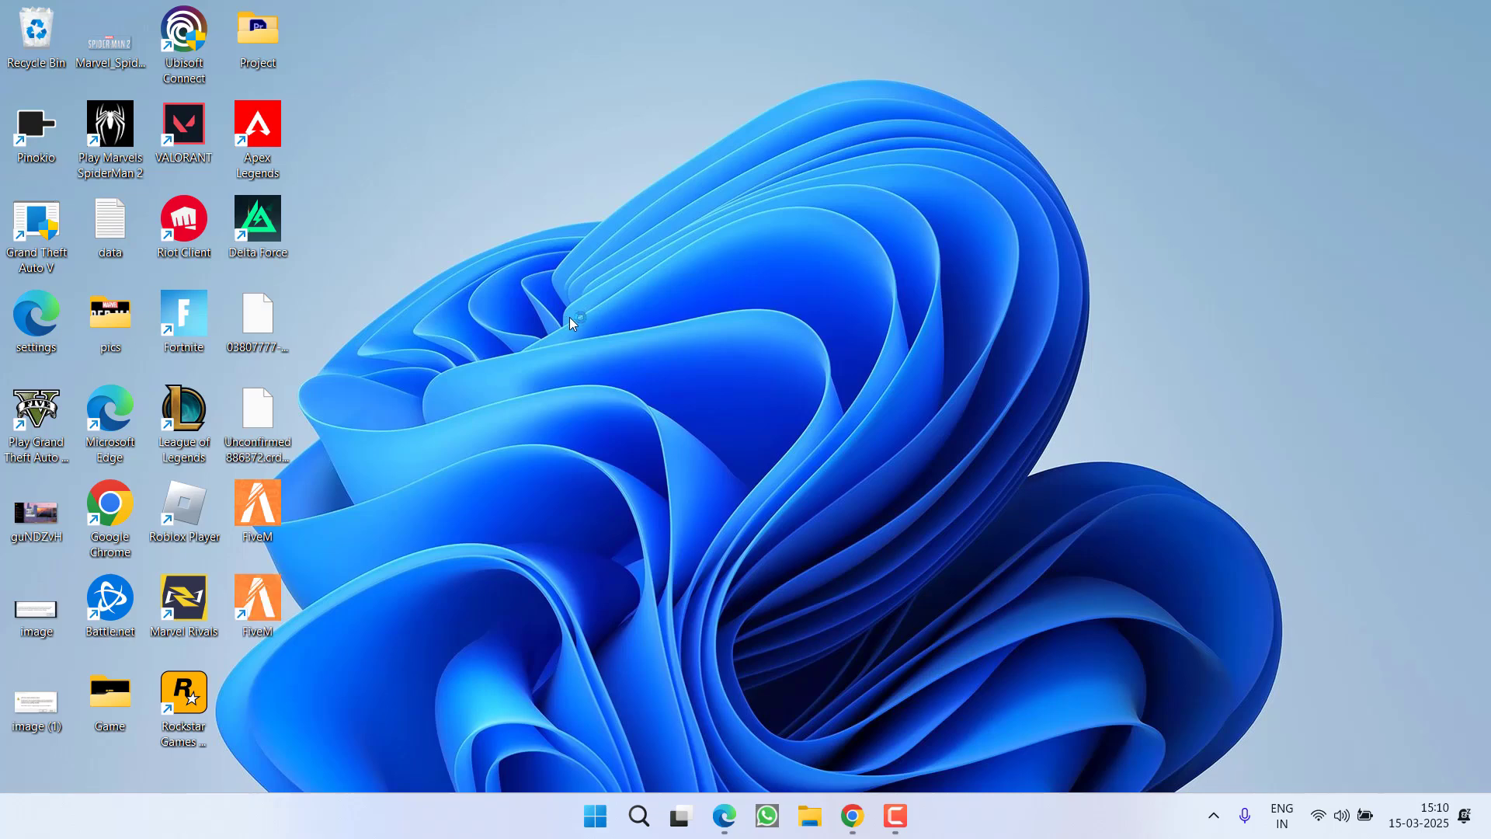
- Launch FiveM from its desktop shortcut
double_click(257, 502)
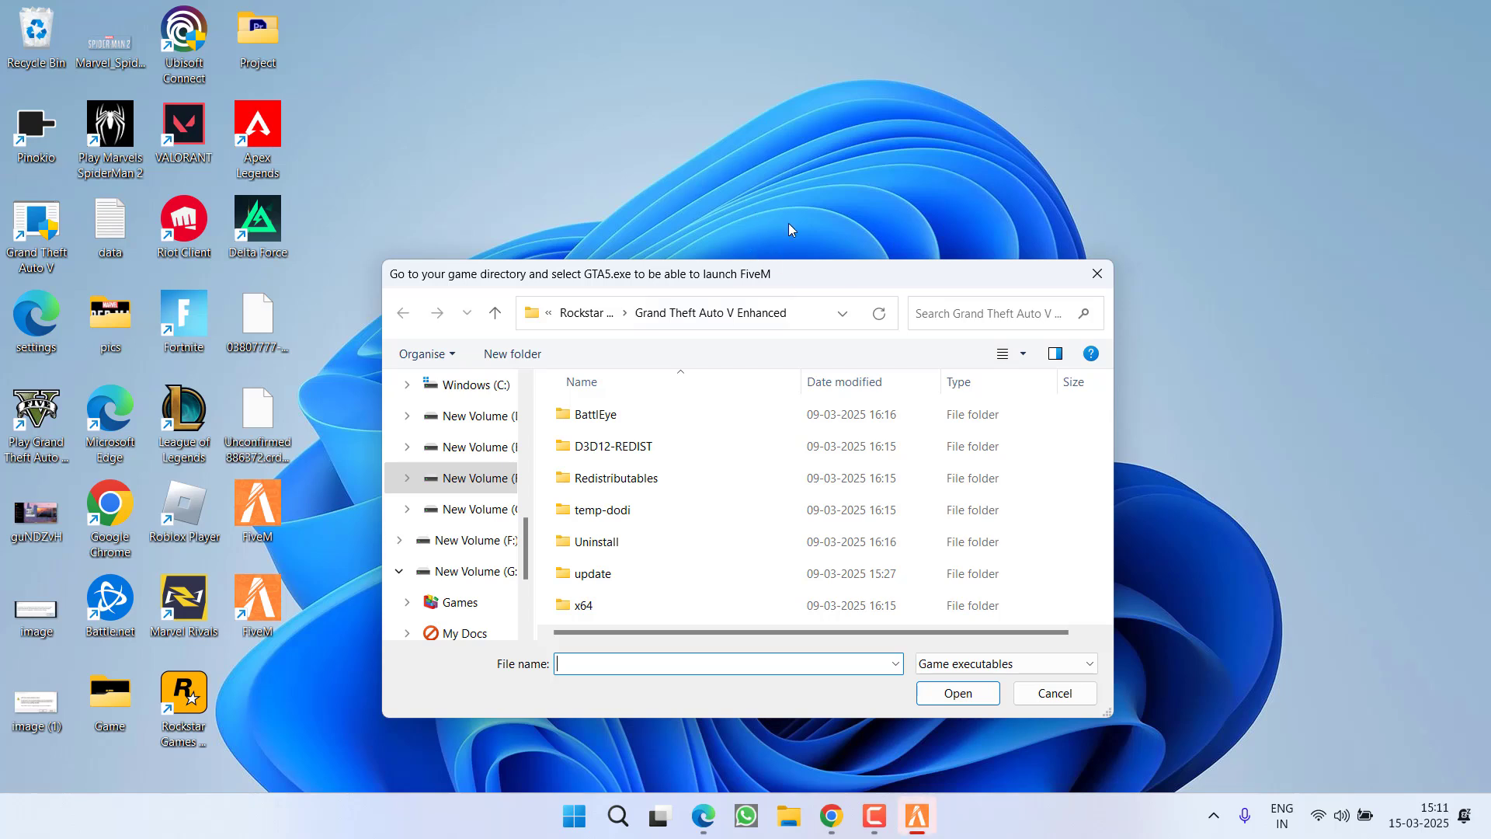
mouse_move(812, 184)
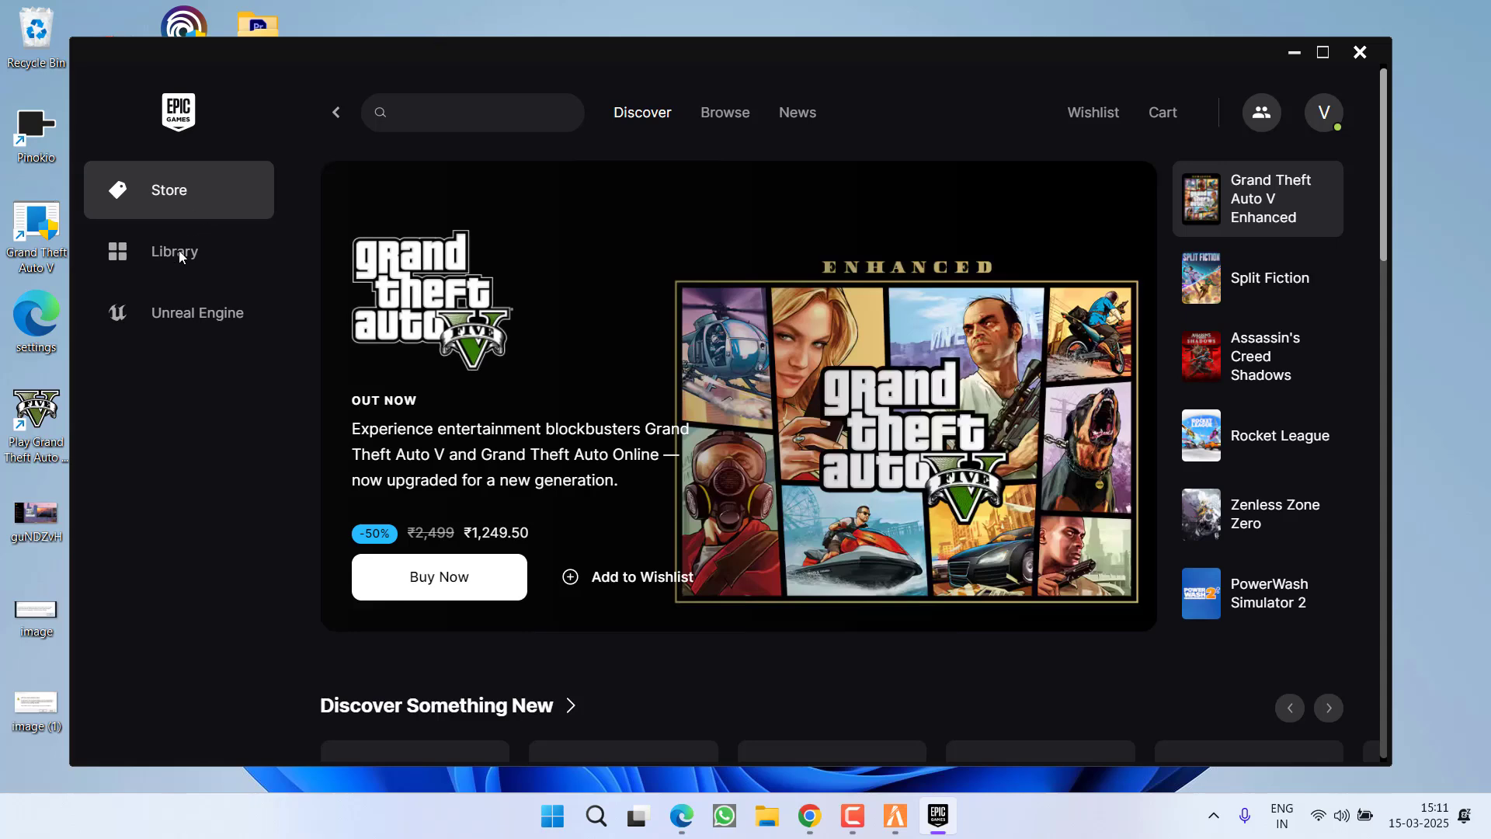
mouse_move(183, 261)
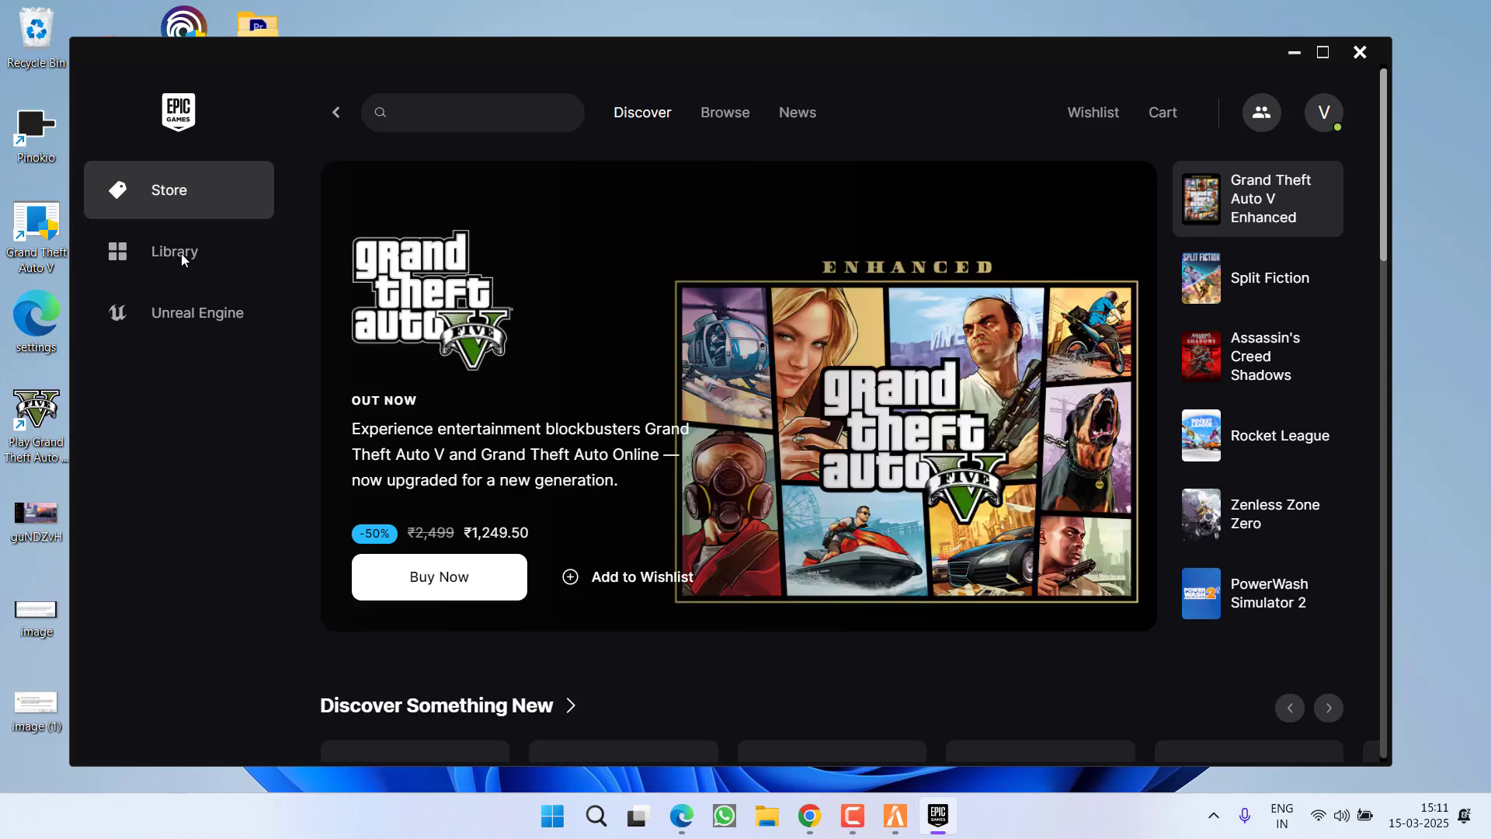
- Open Marvel Rivals' Manage options in the Epic library and reveal its installation folder
click(174, 251)
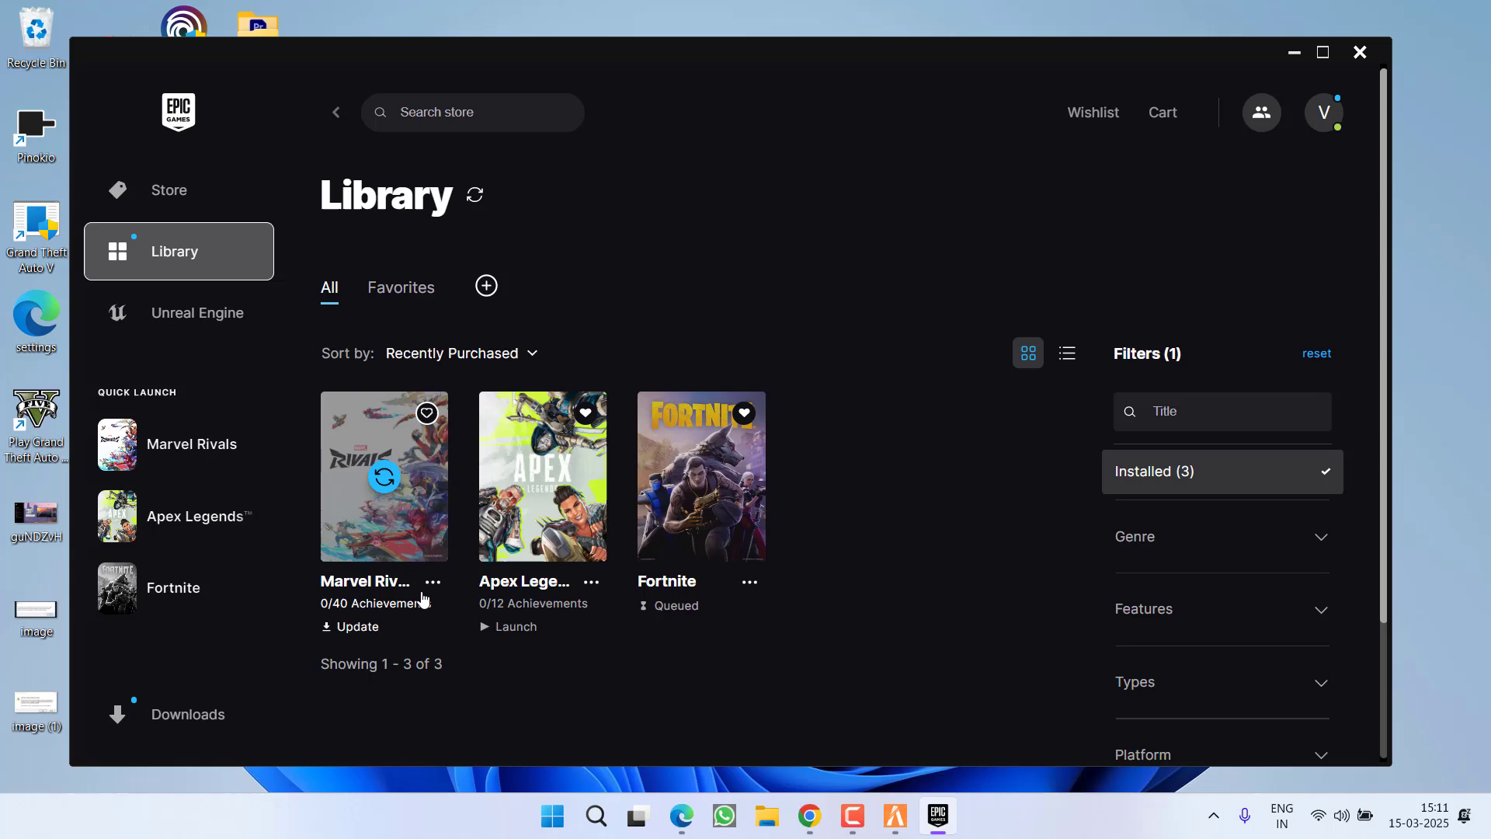
click(433, 580)
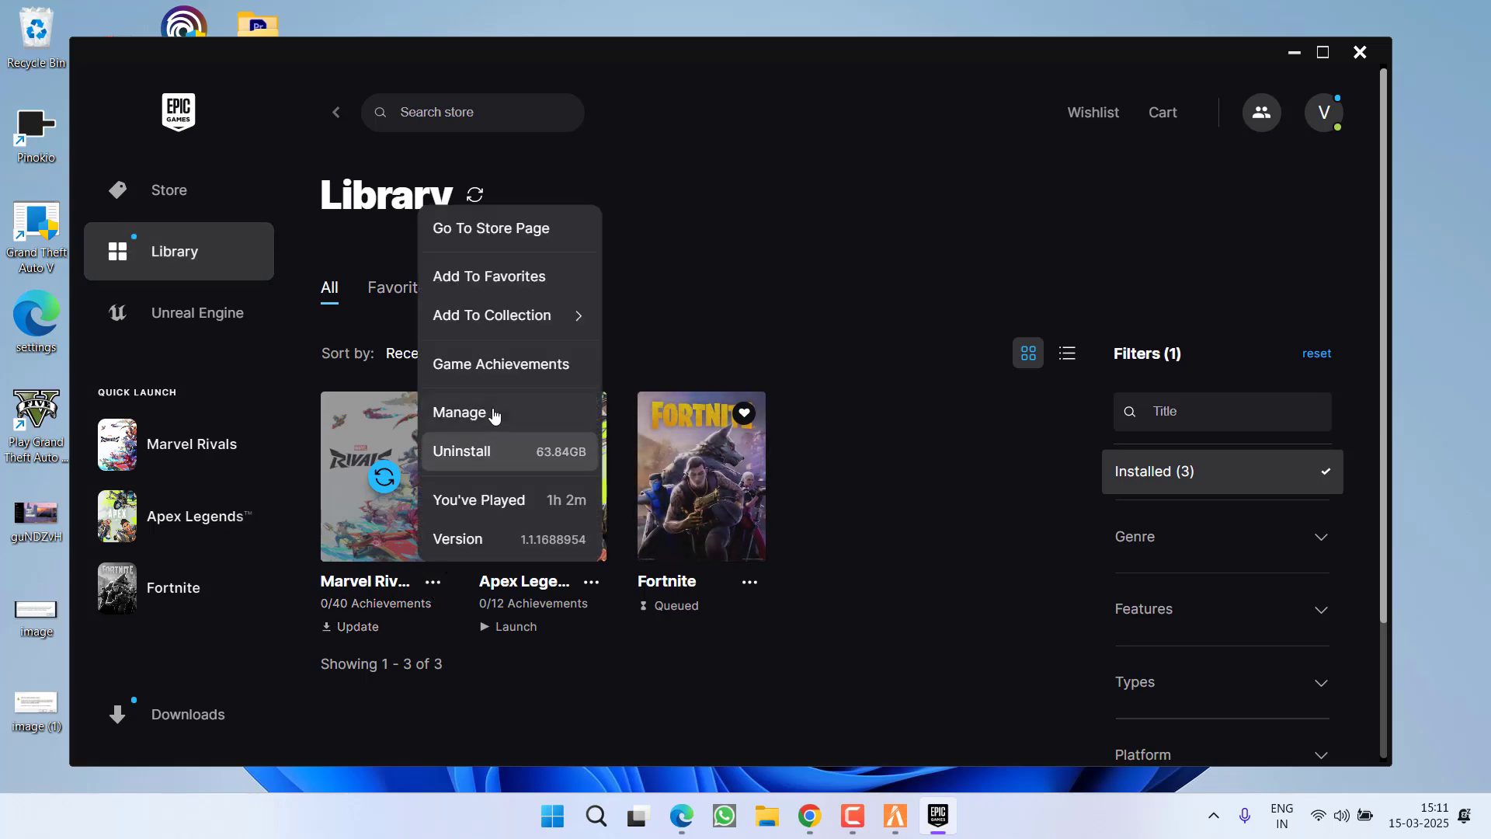
click(458, 412)
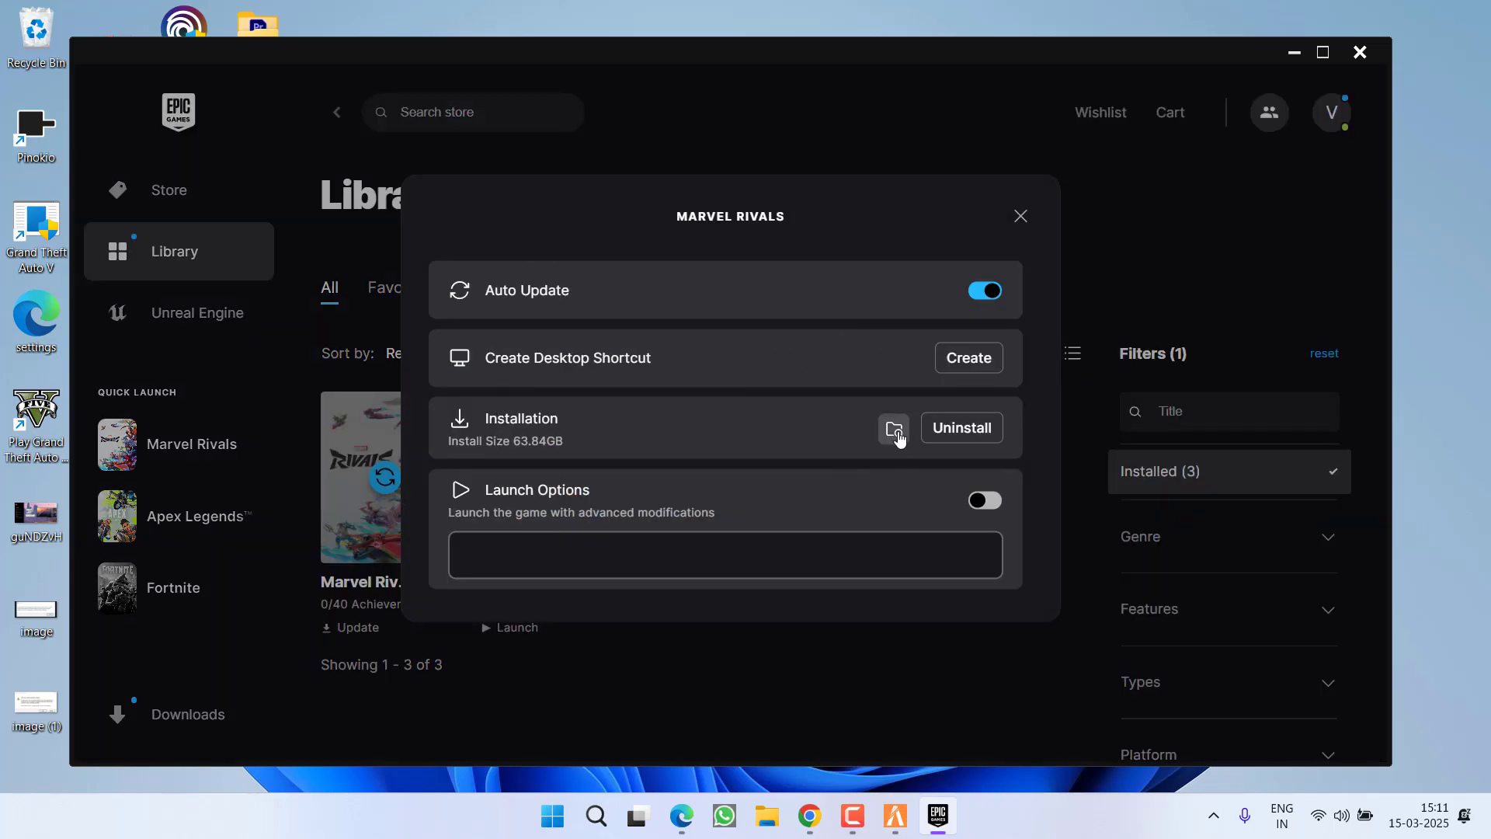
click(893, 427)
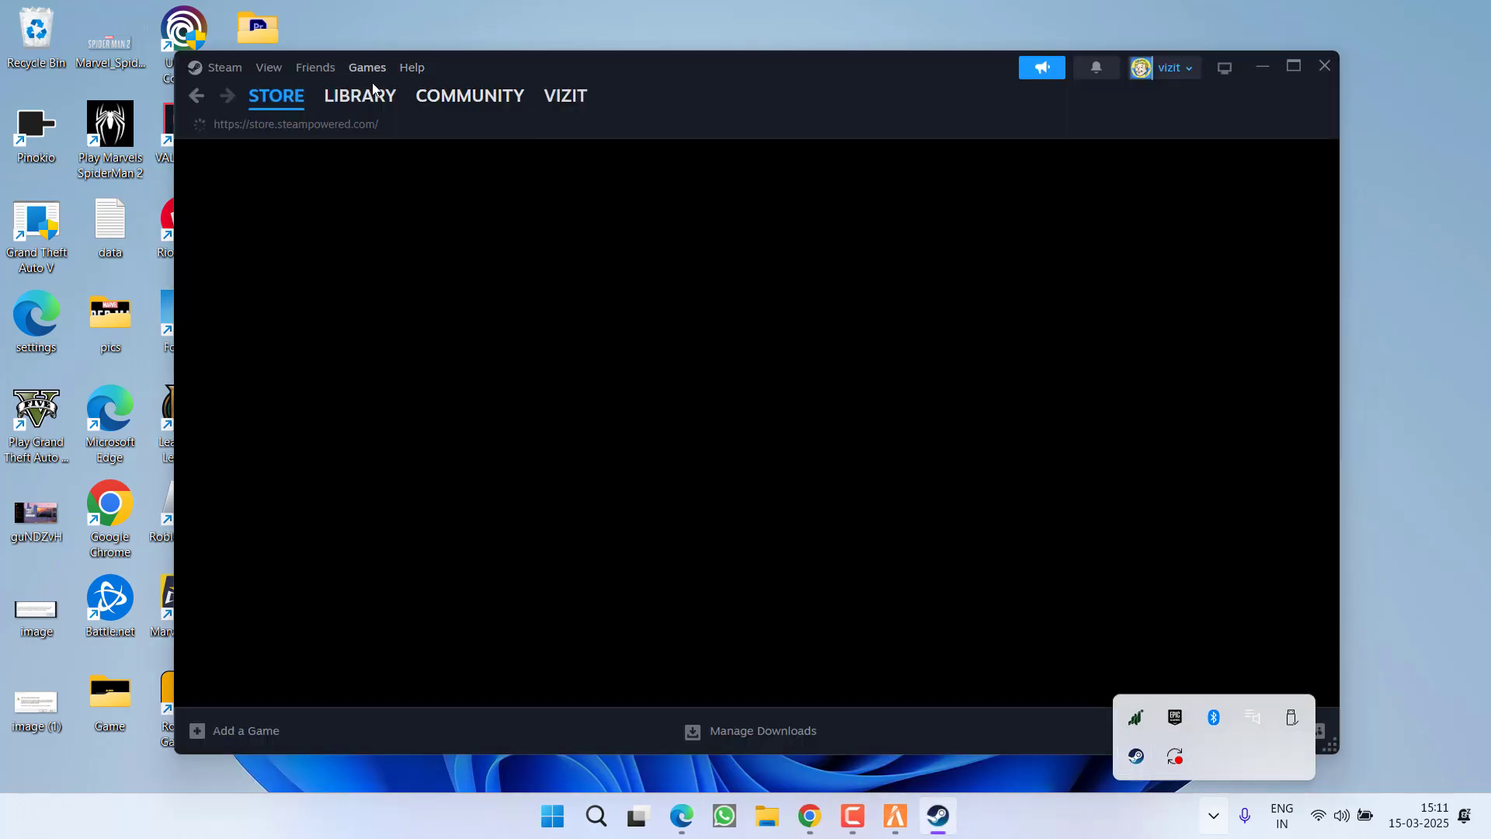
- View Steam's game library and the Apex Legends entry
click(359, 95)
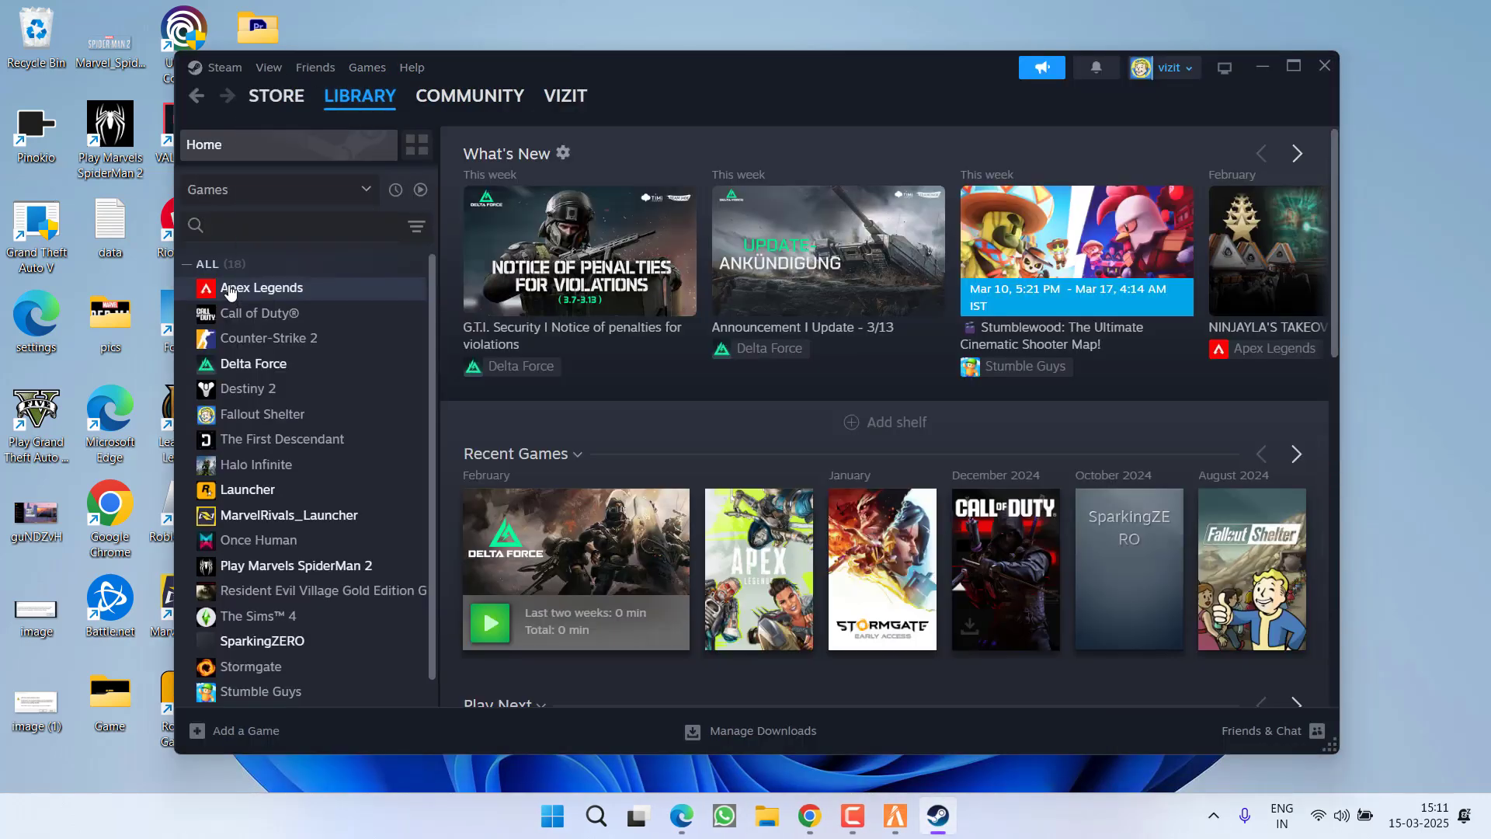
click(261, 287)
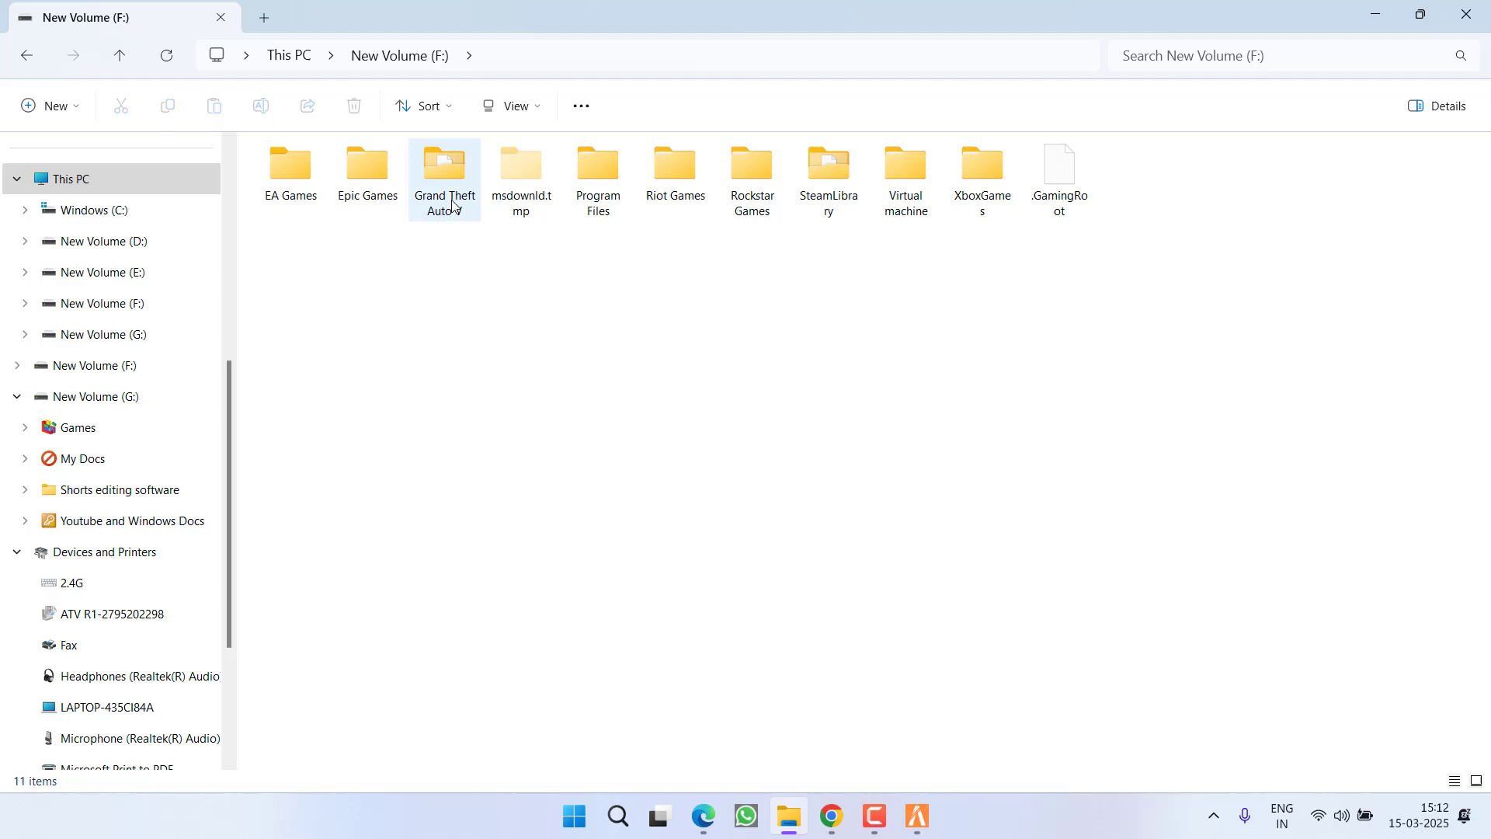
- Open the Grand Theft Auto V folder on drive F
double_click(443, 163)
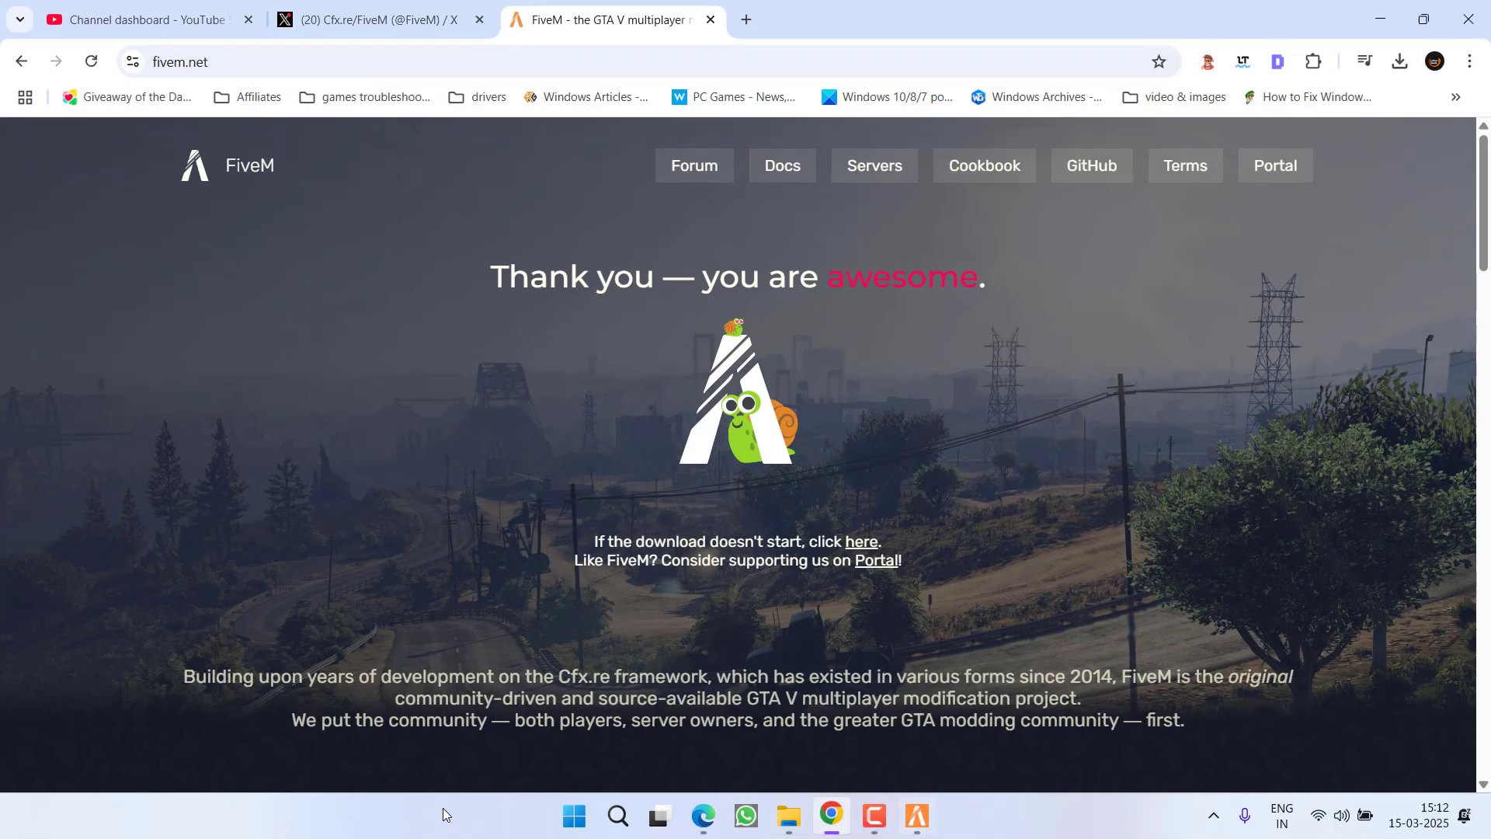
- Read the Cfx.re/FiveM X post about the Legacy-to-Enhanced conversion tool
click(377, 19)
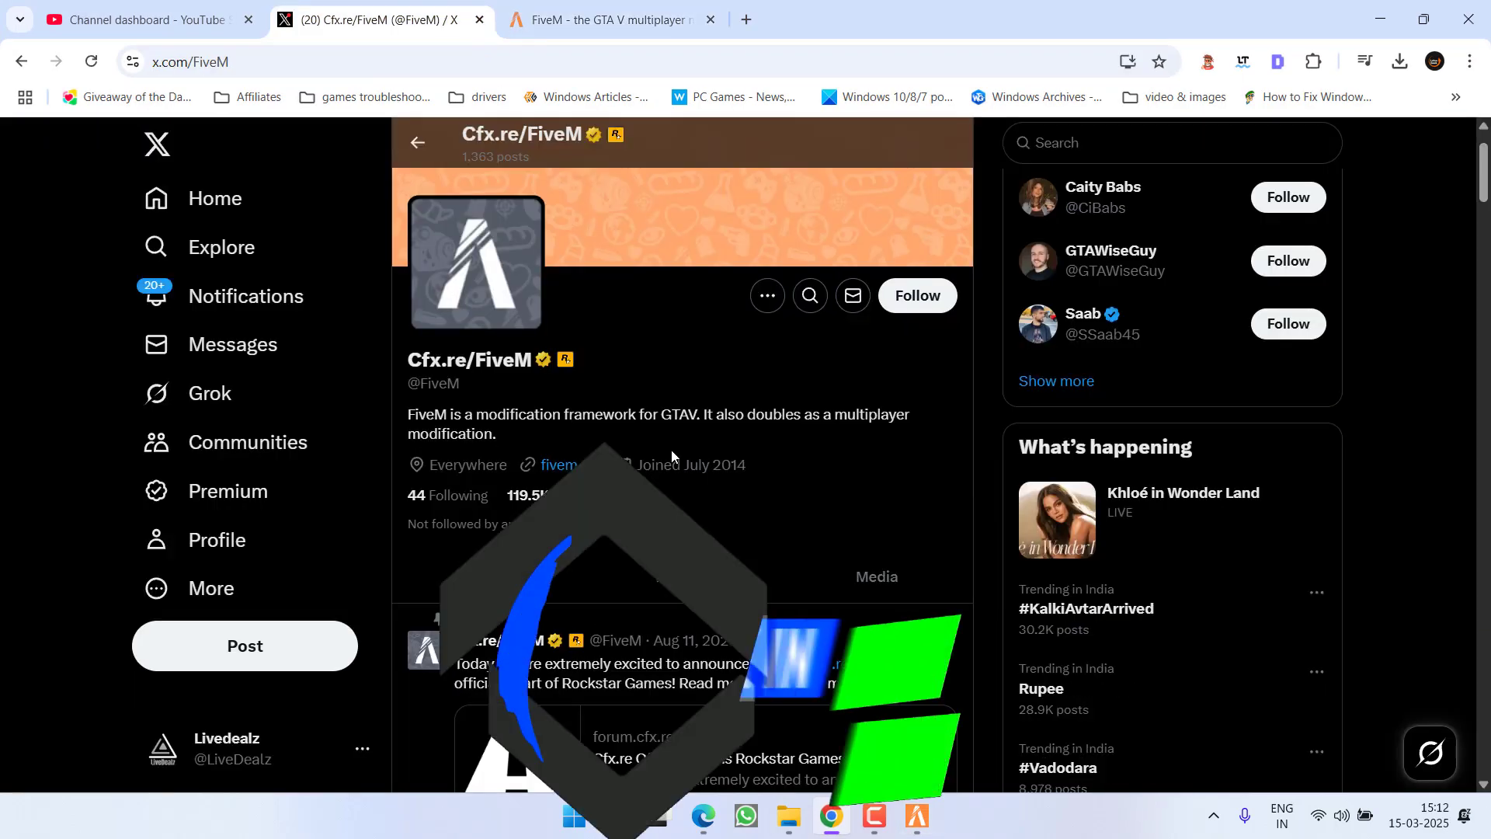
scroll(down, 3)
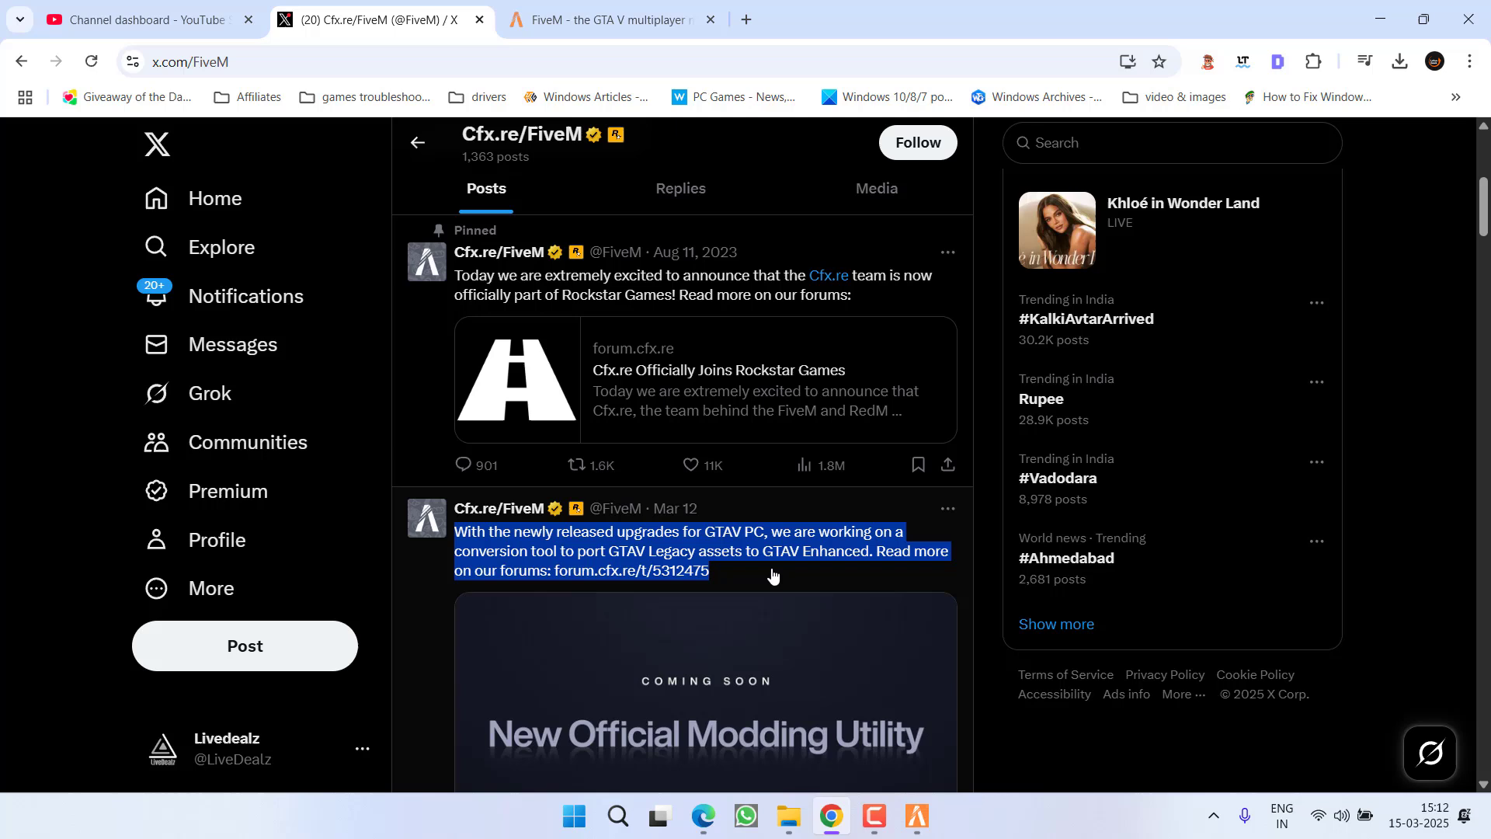
mouse_move(831, 569)
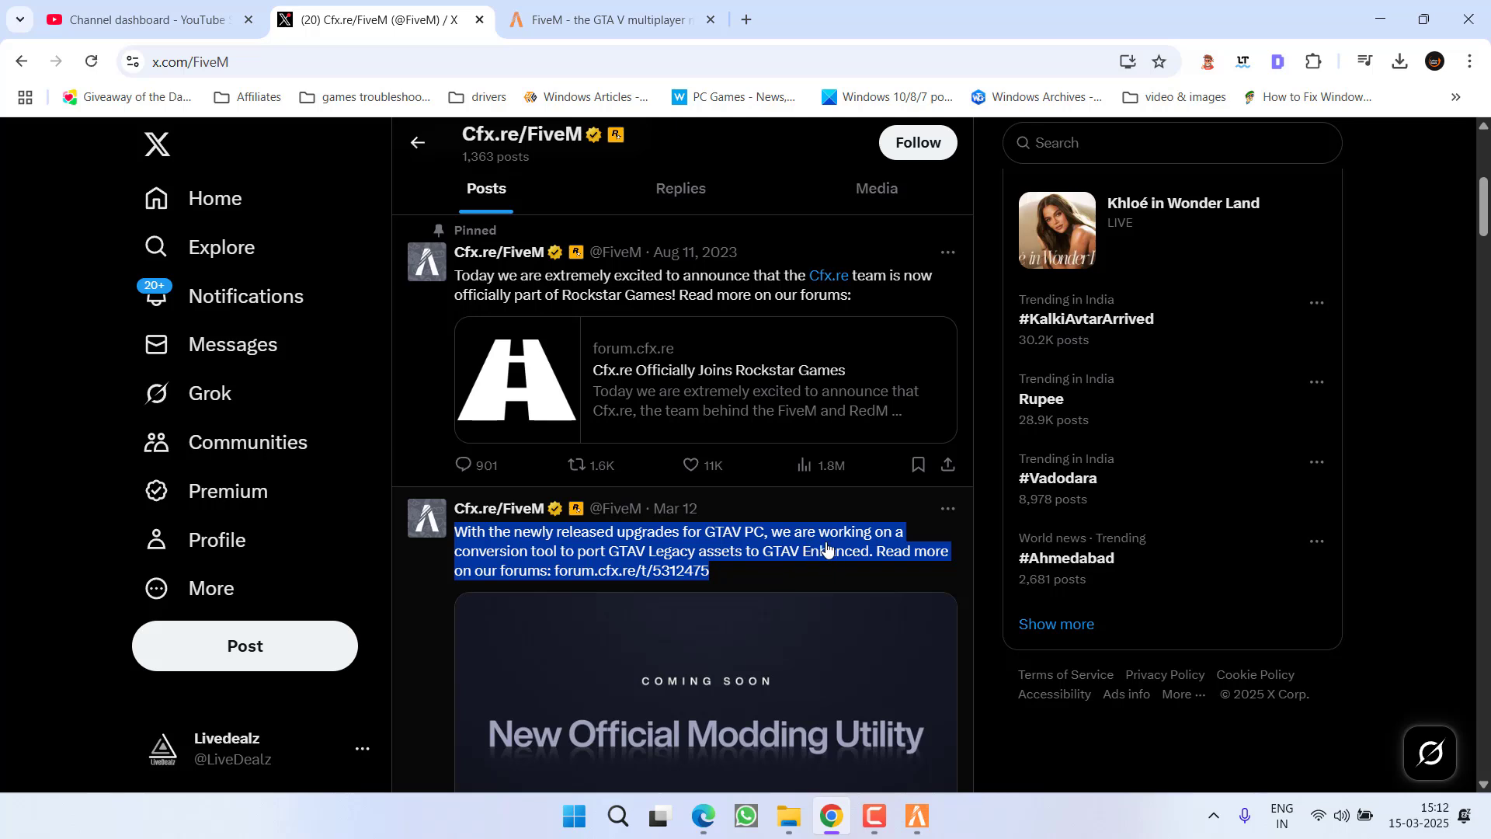
mouse_move(810, 499)
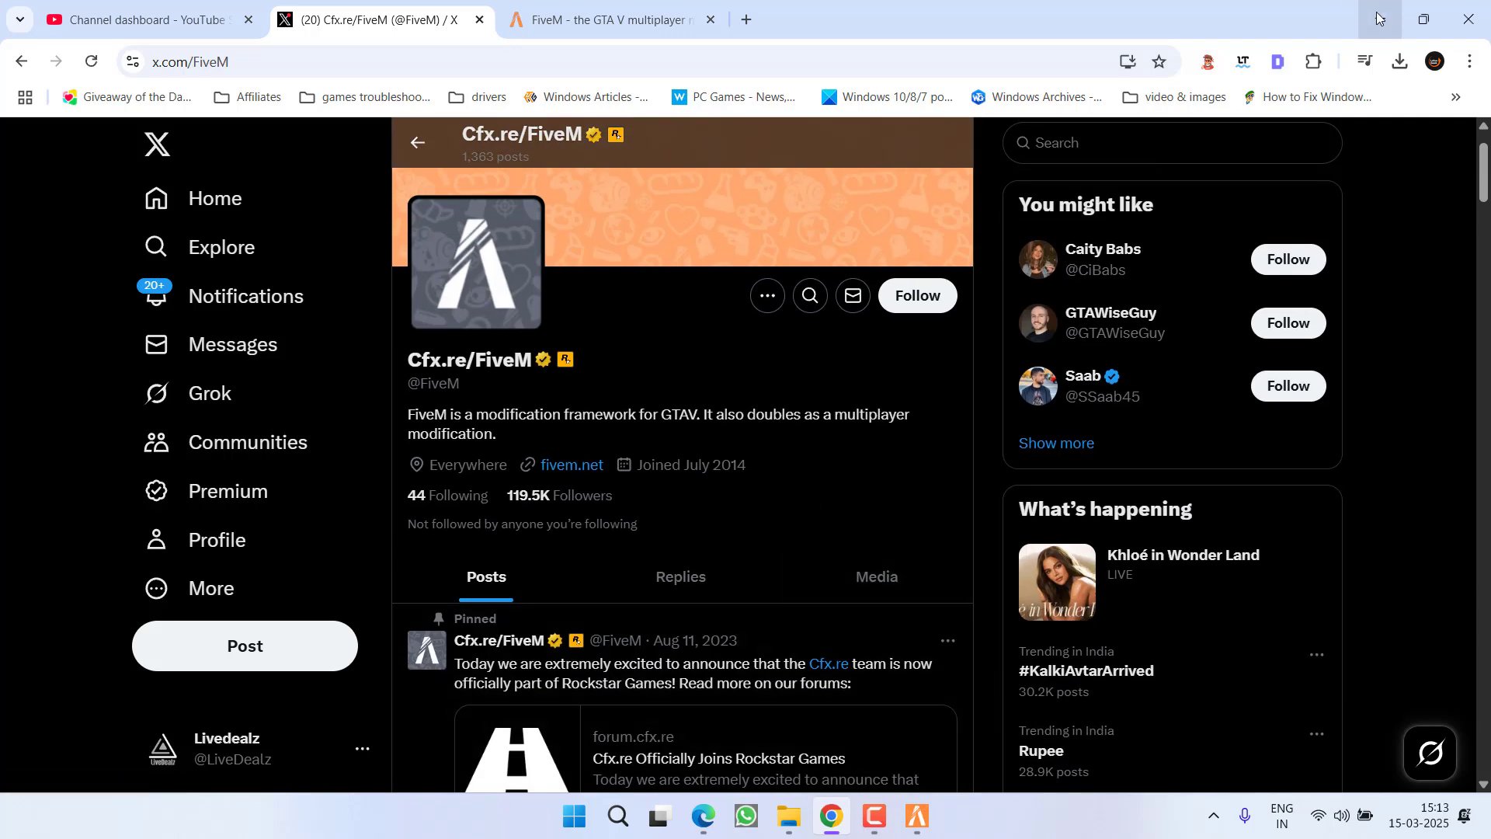
- Check the Rockstar Games folder, then reopen the Grand Theft Auto V folder on drive F
click(788, 814)
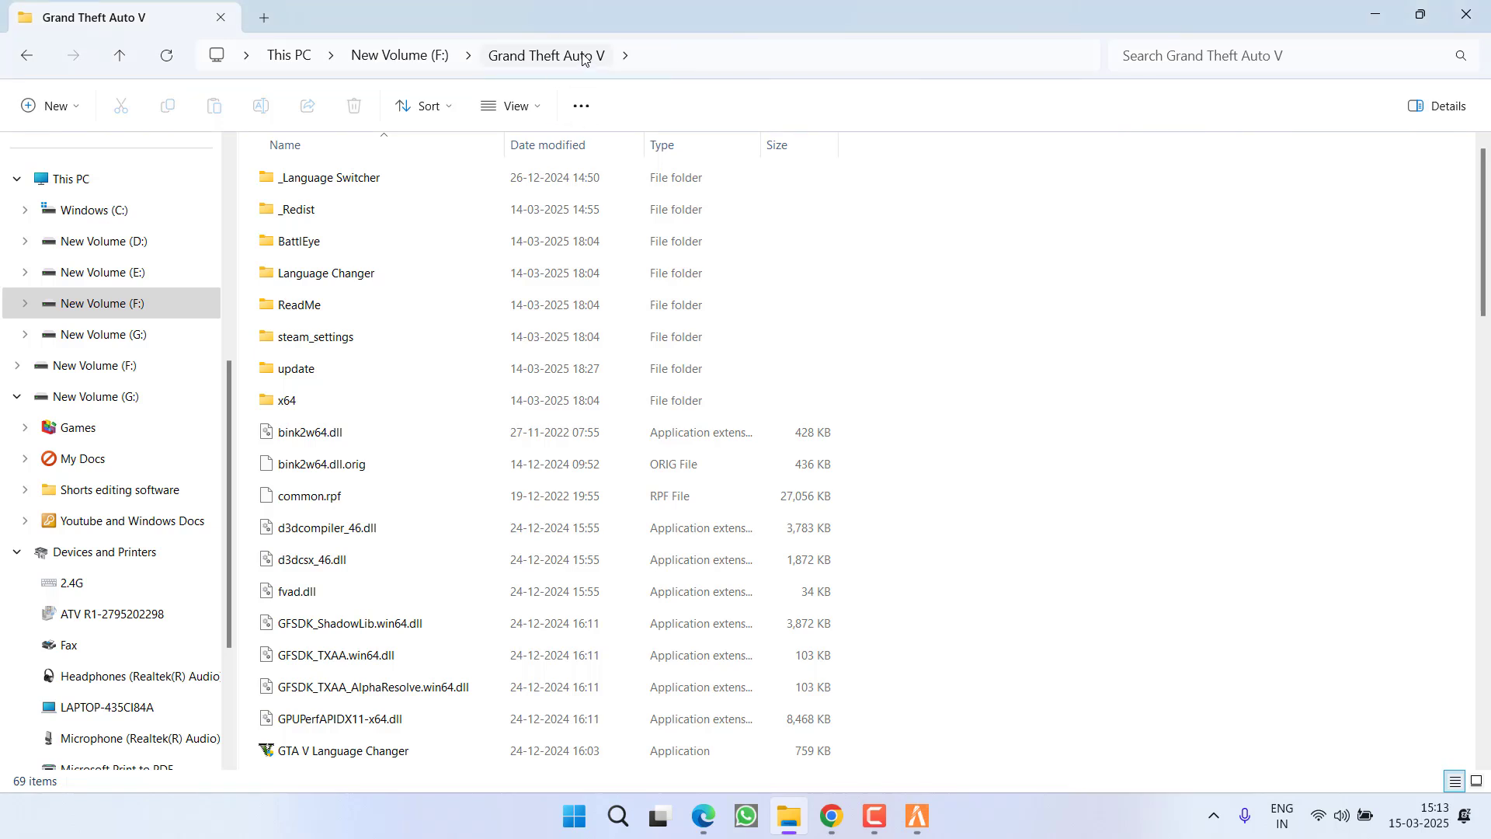
mouse_move(598, 48)
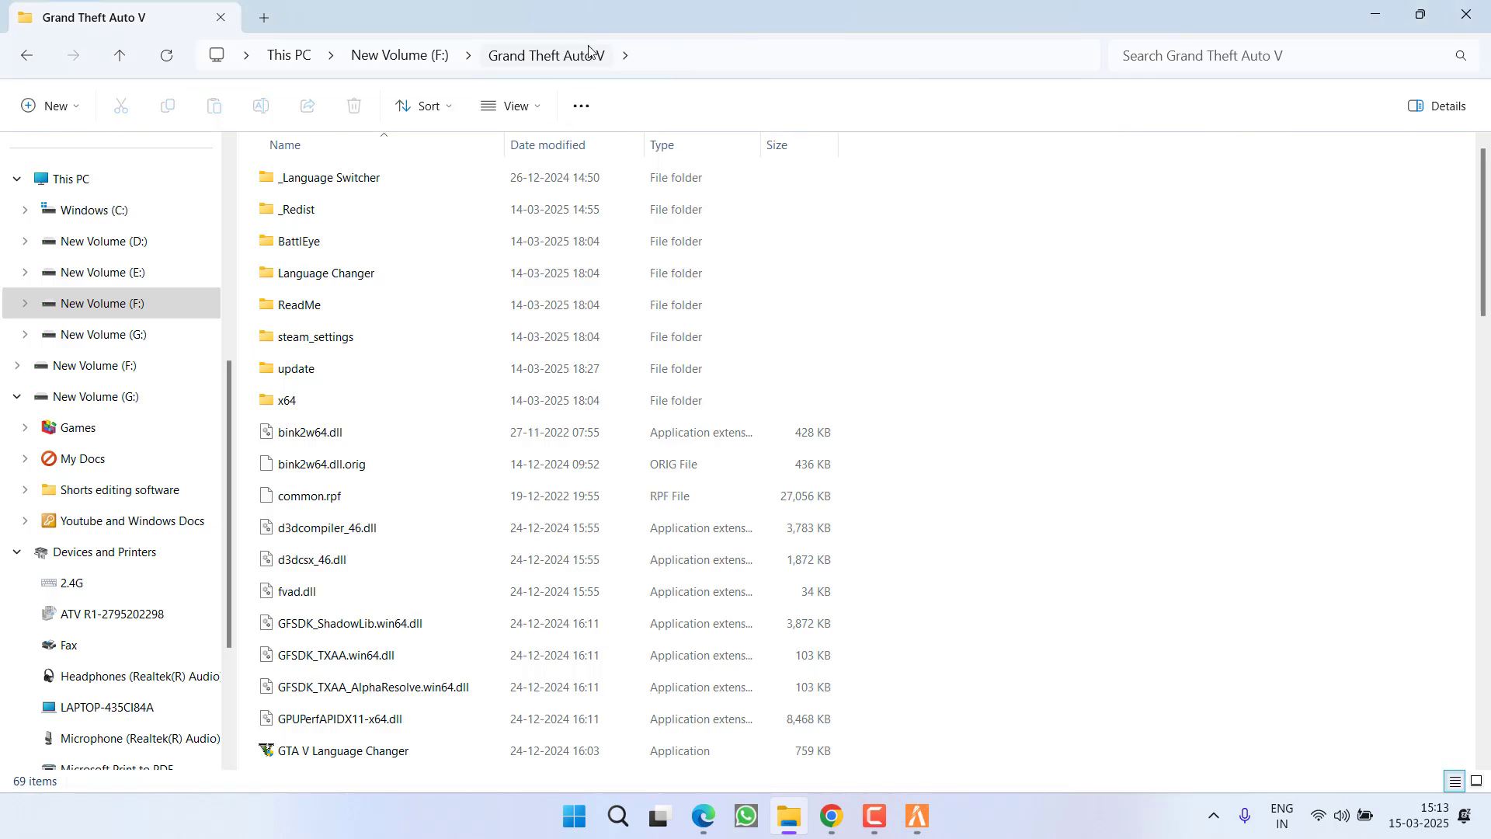
mouse_move(689, 40)
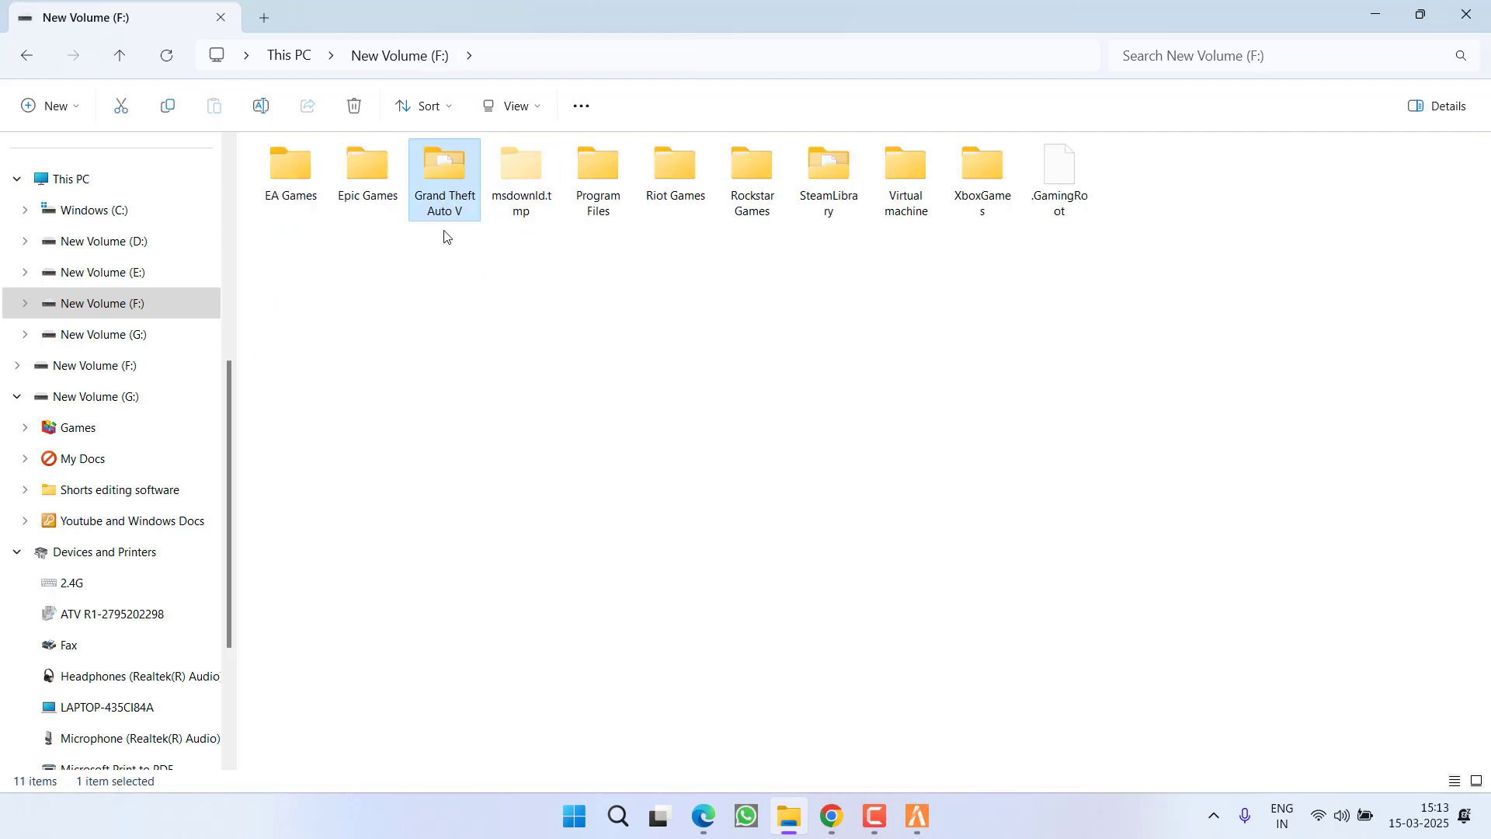
mouse_move(450, 231)
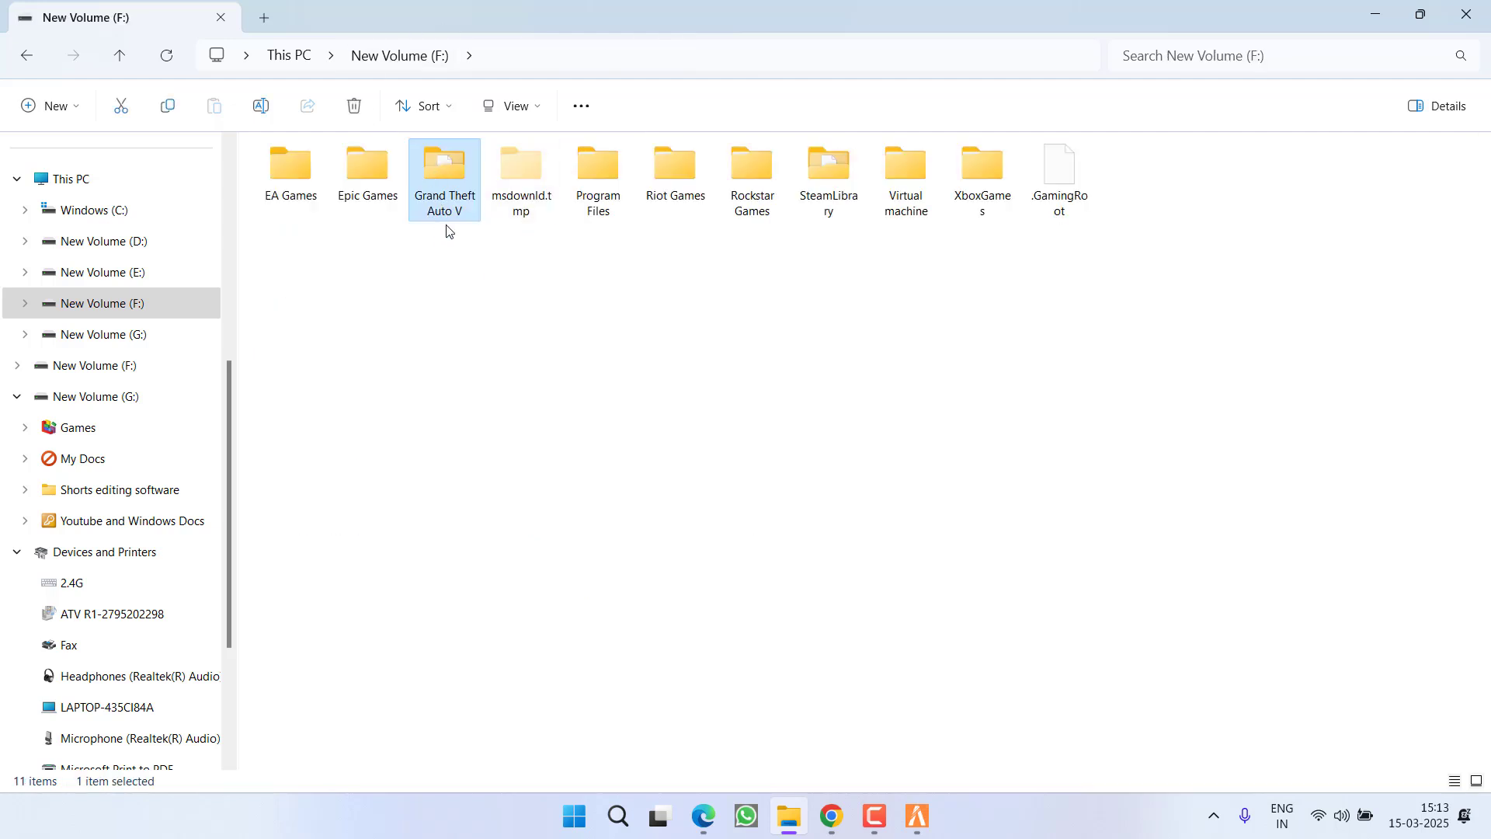
click(517, 347)
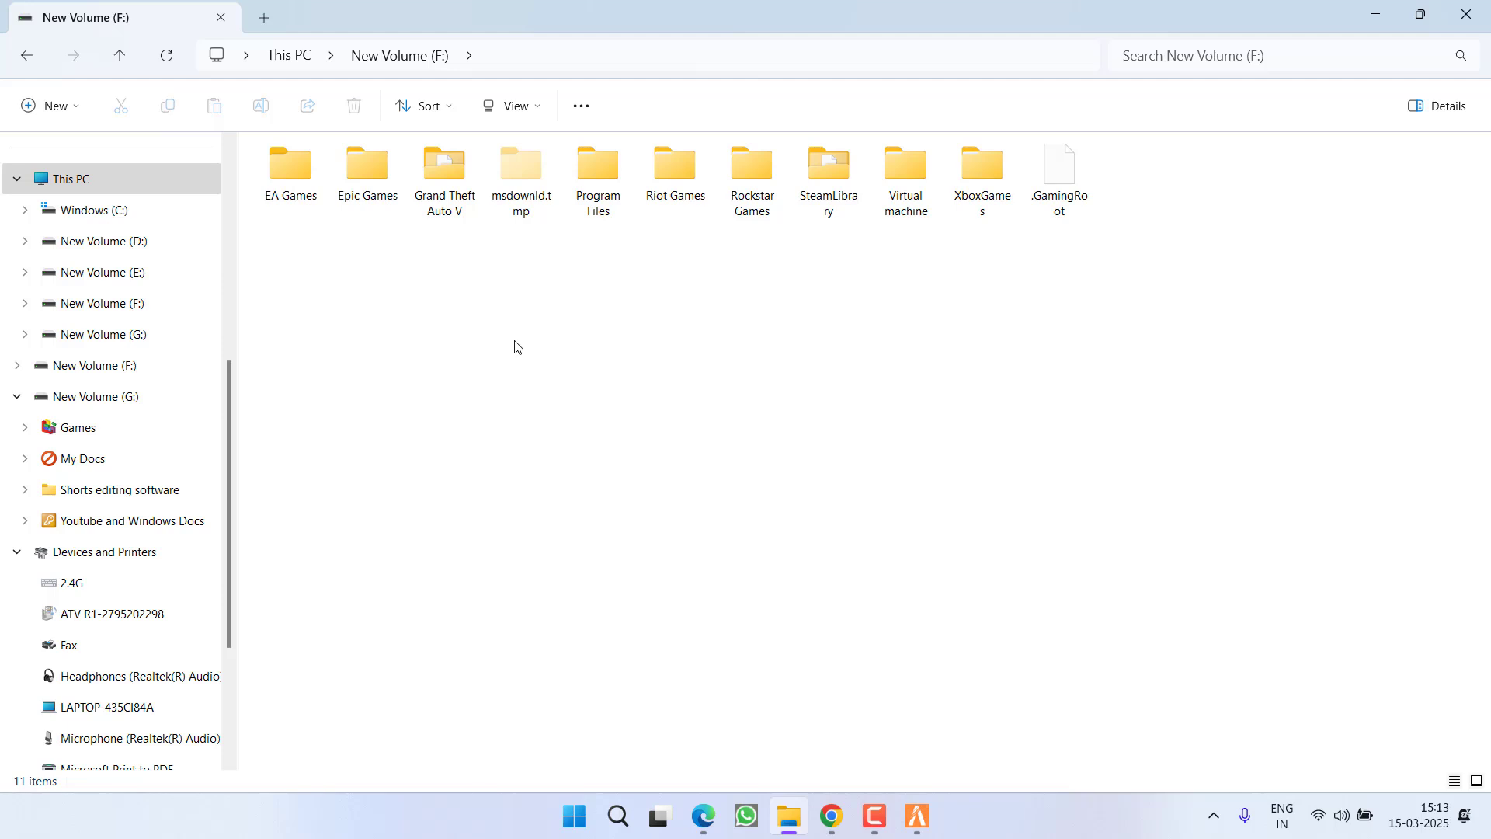
double_click(751, 163)
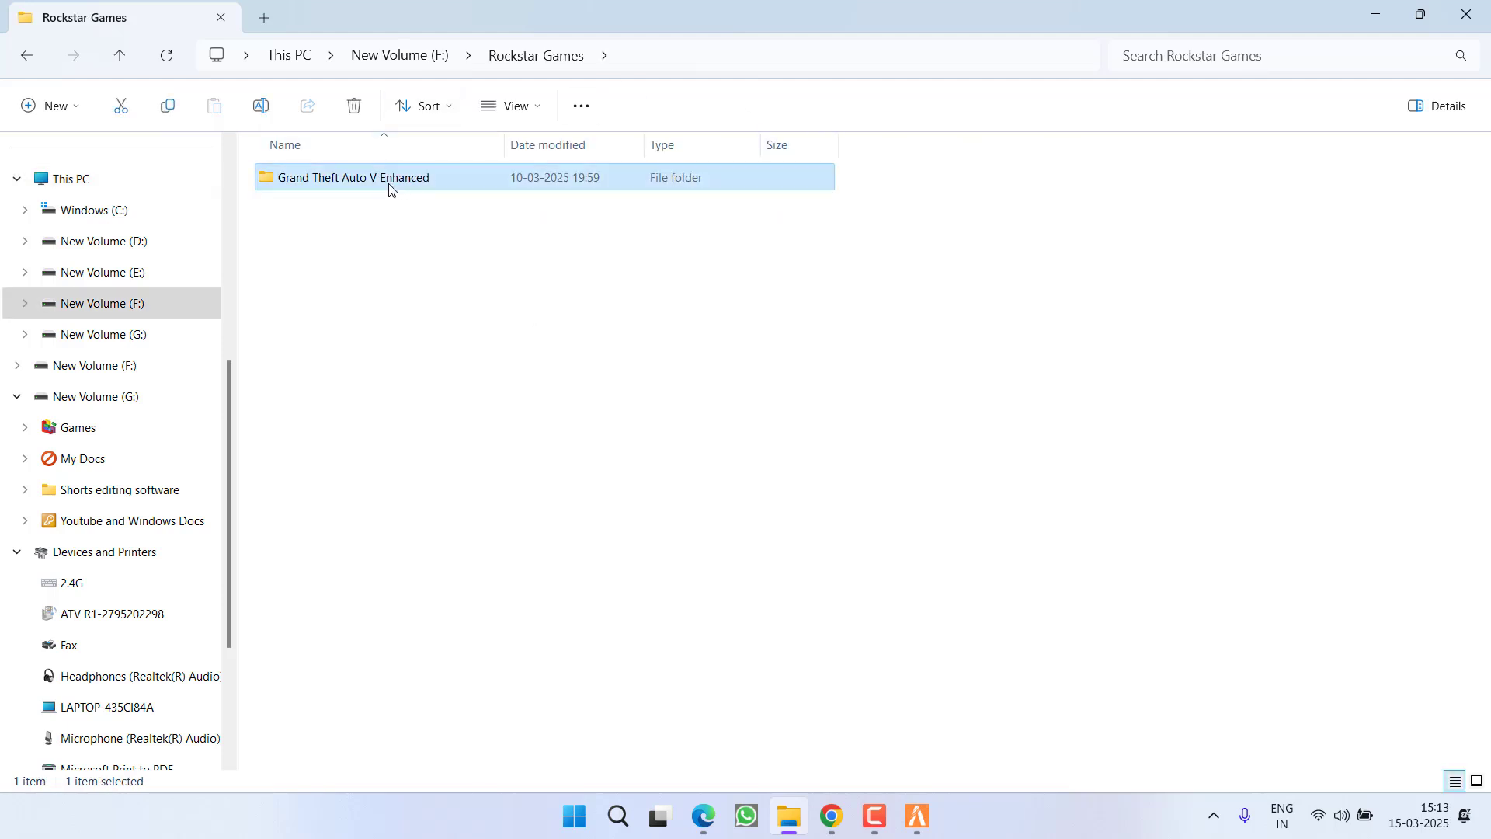
mouse_move(422, 194)
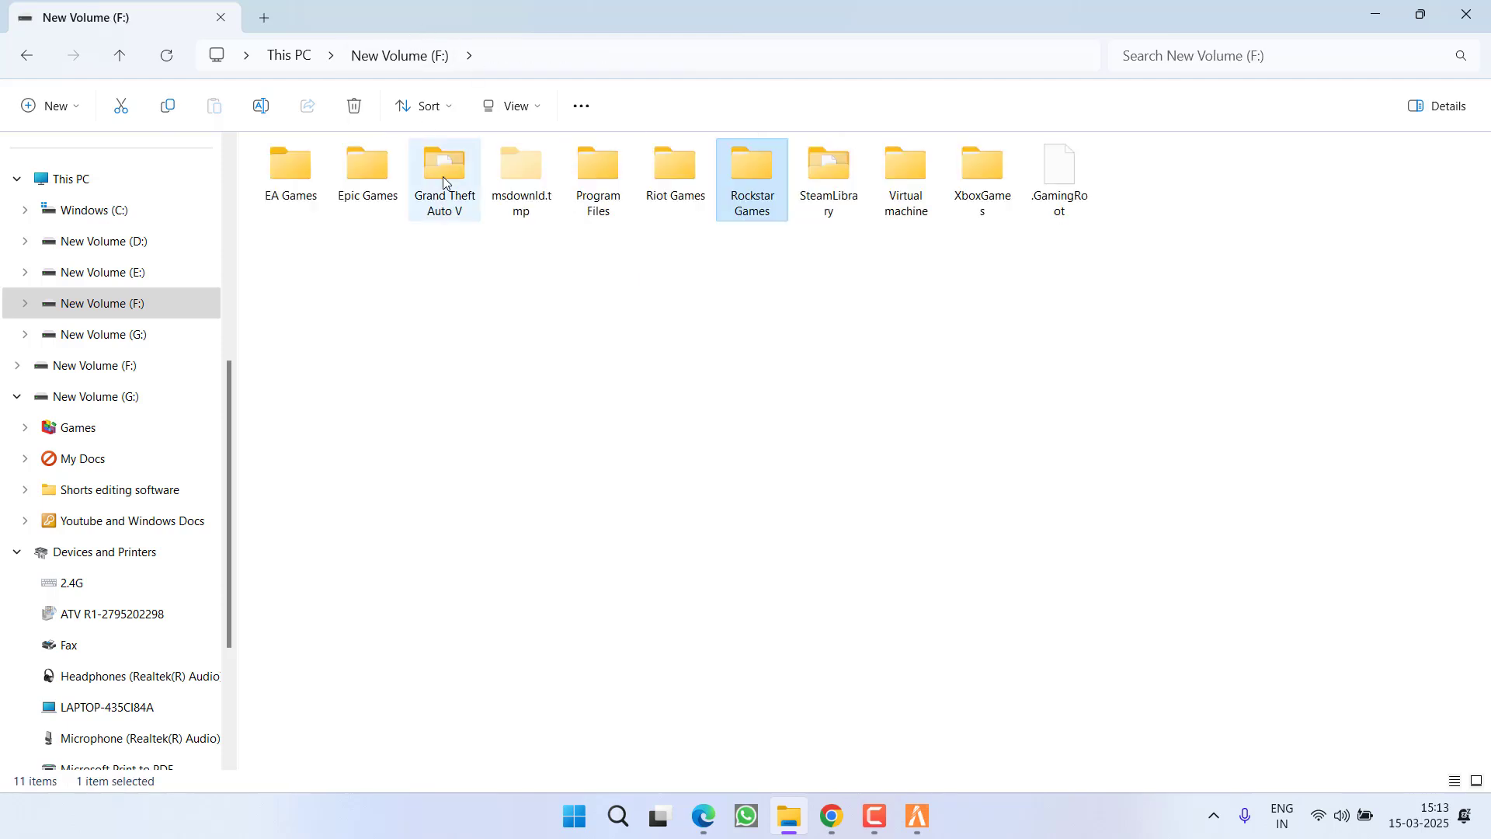
double_click(445, 163)
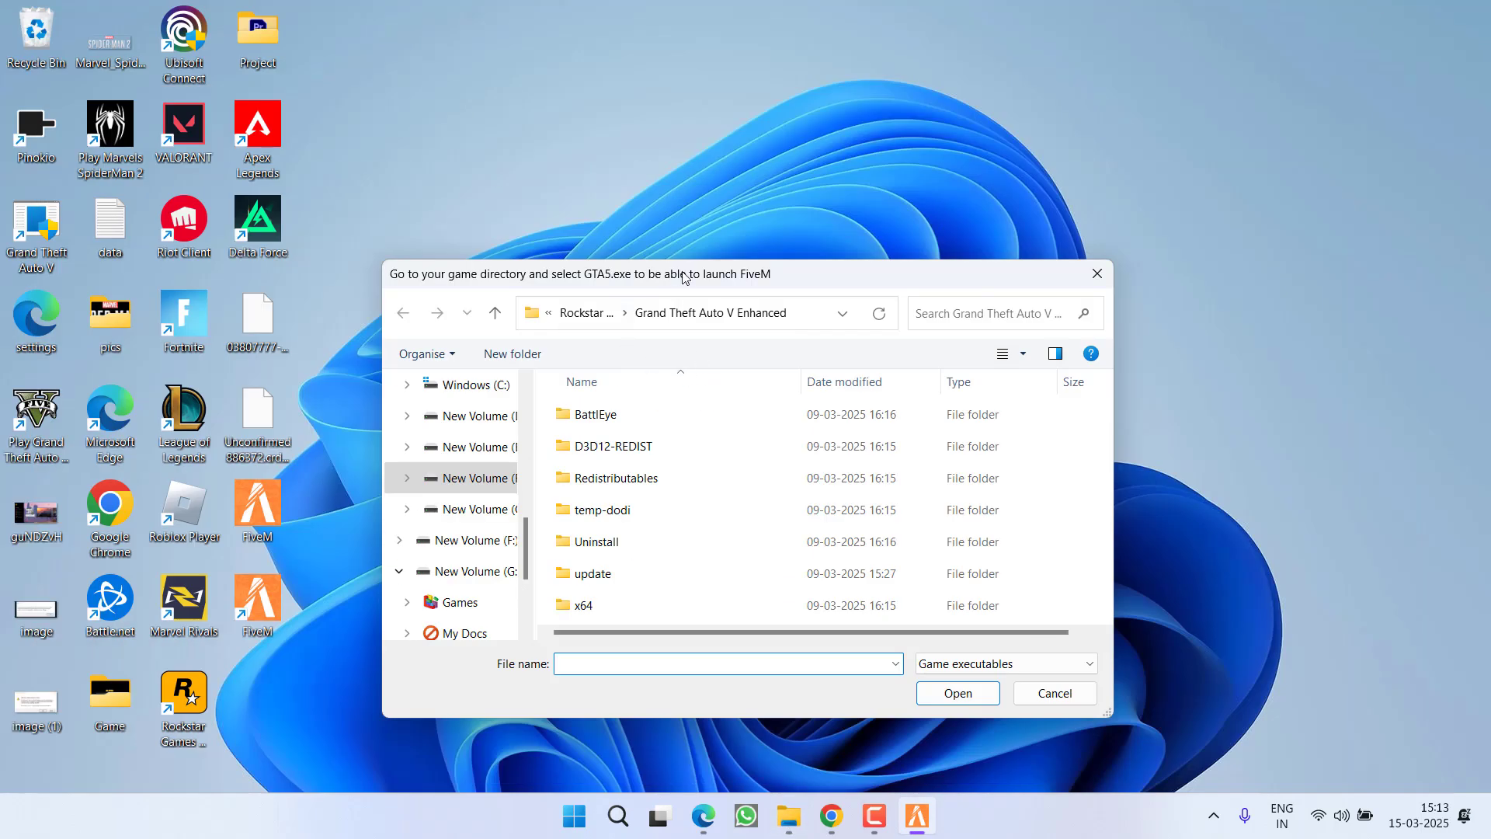
mouse_move(817, 321)
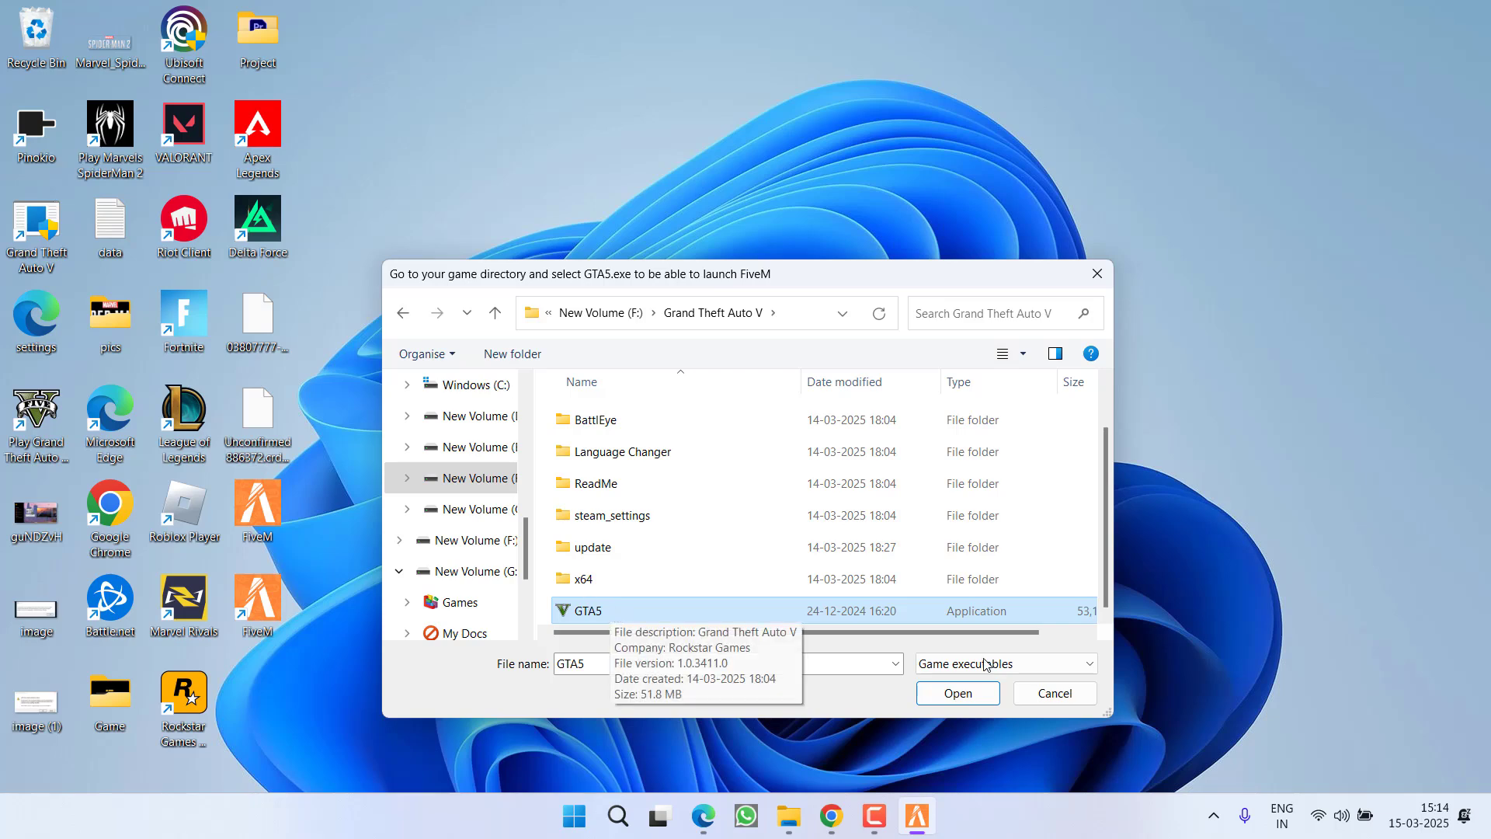
- Select GTA5 from the legacy Grand Theft Auto V folder and accept the data update
click(957, 693)
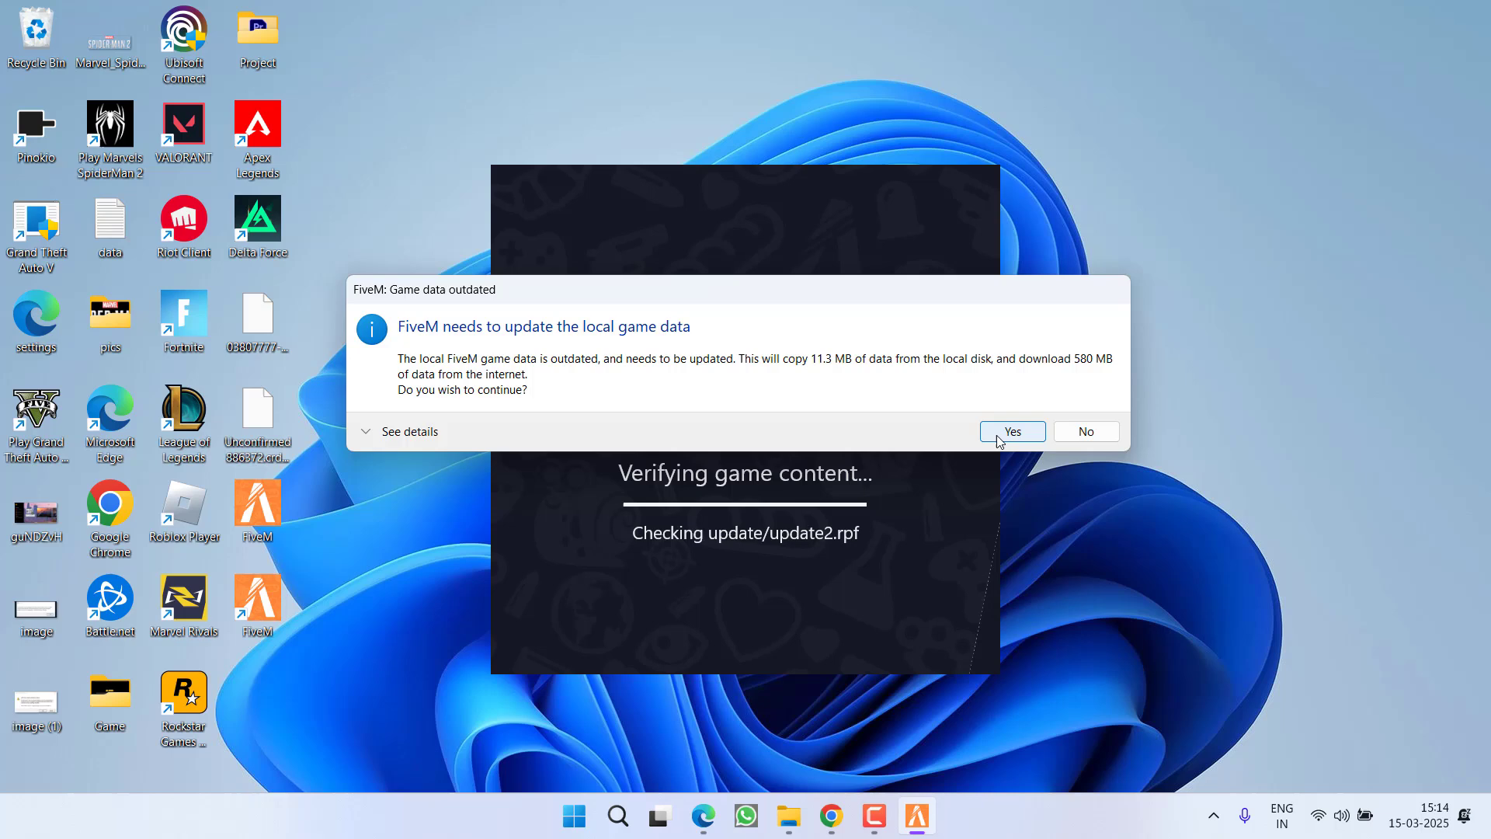
click(1011, 431)
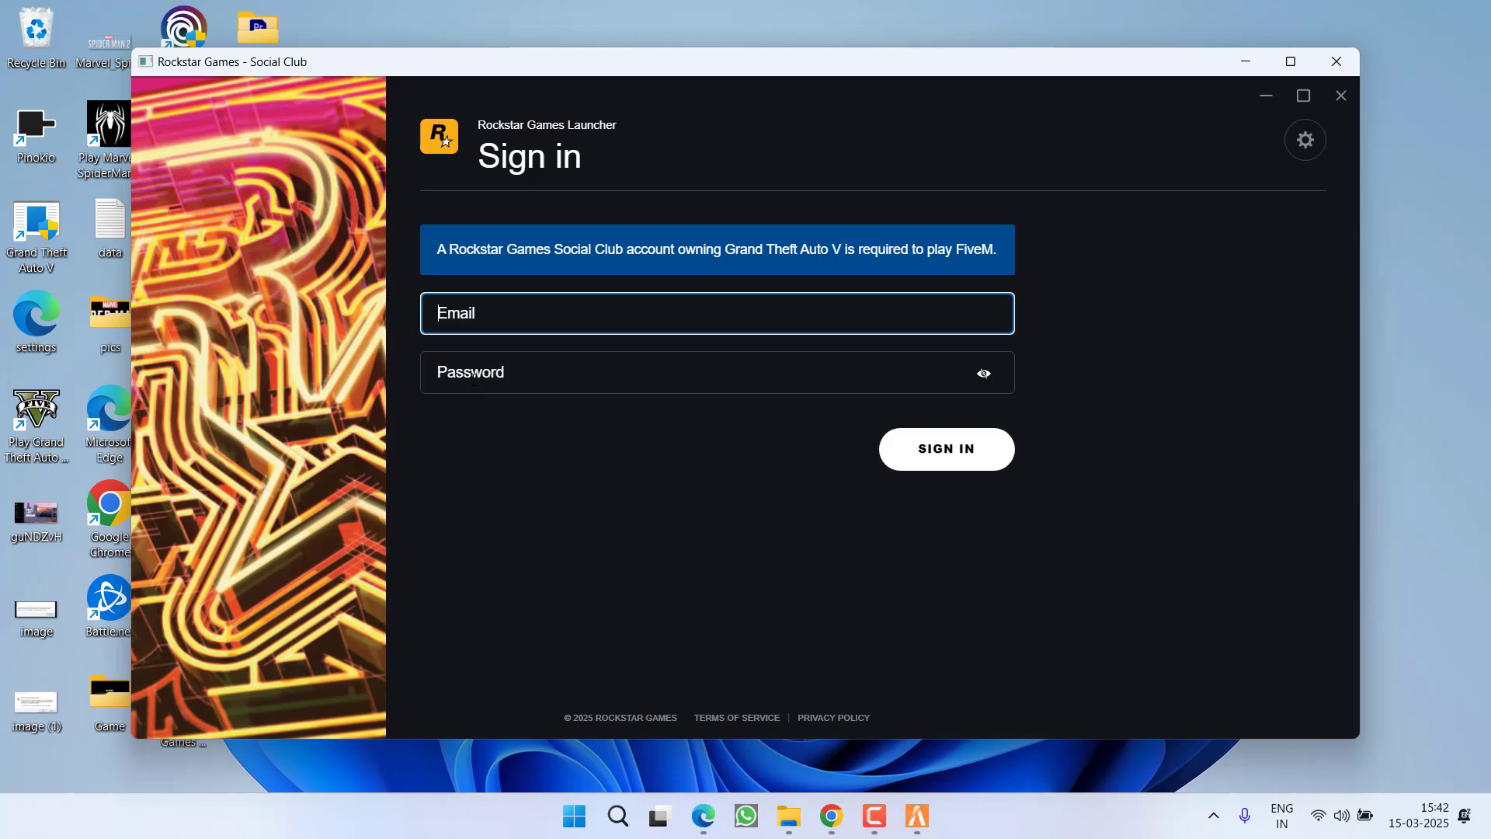
mouse_move(495, 217)
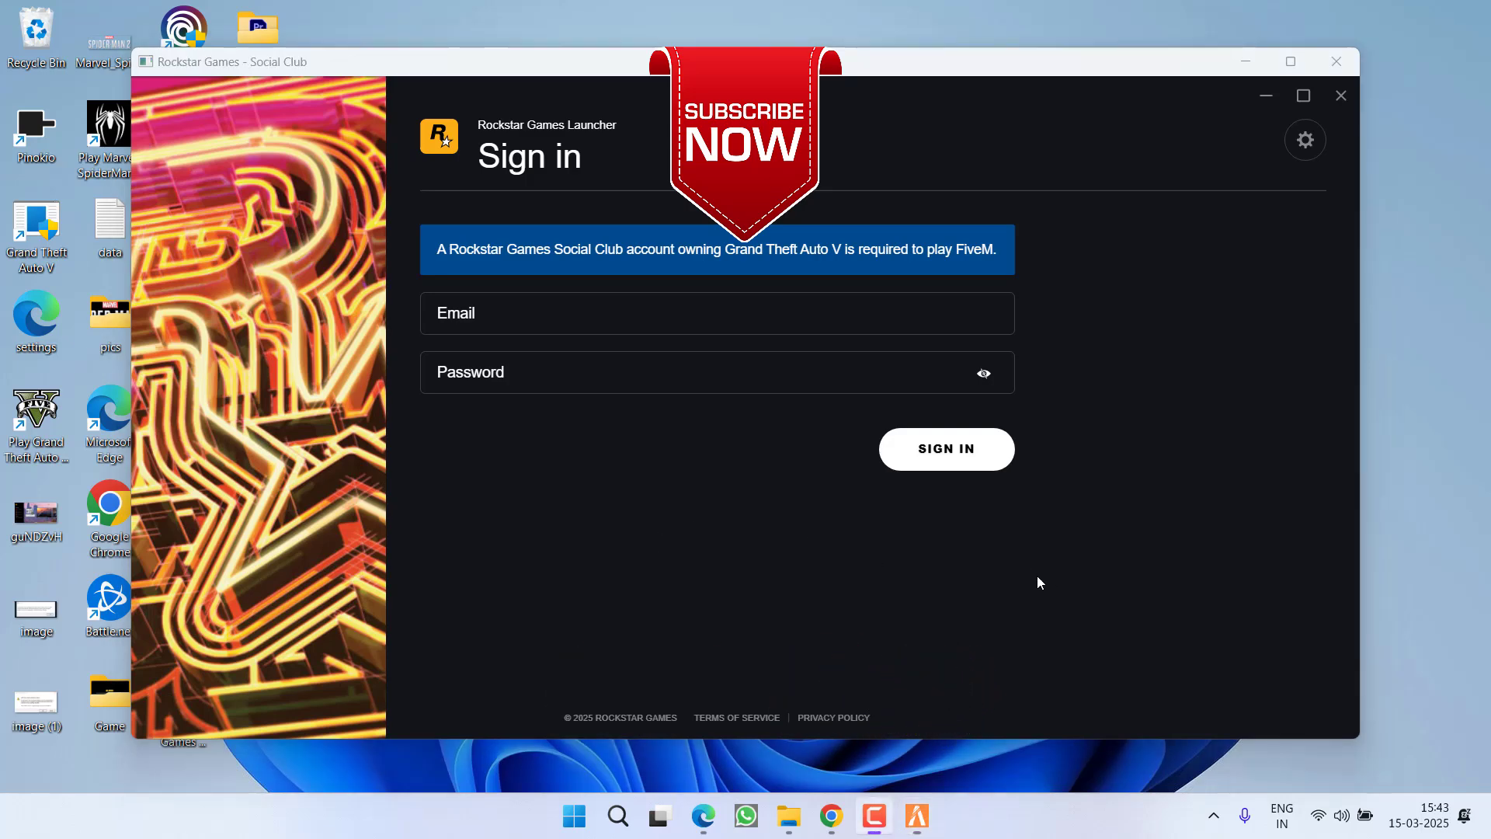
mouse_move(857, 590)
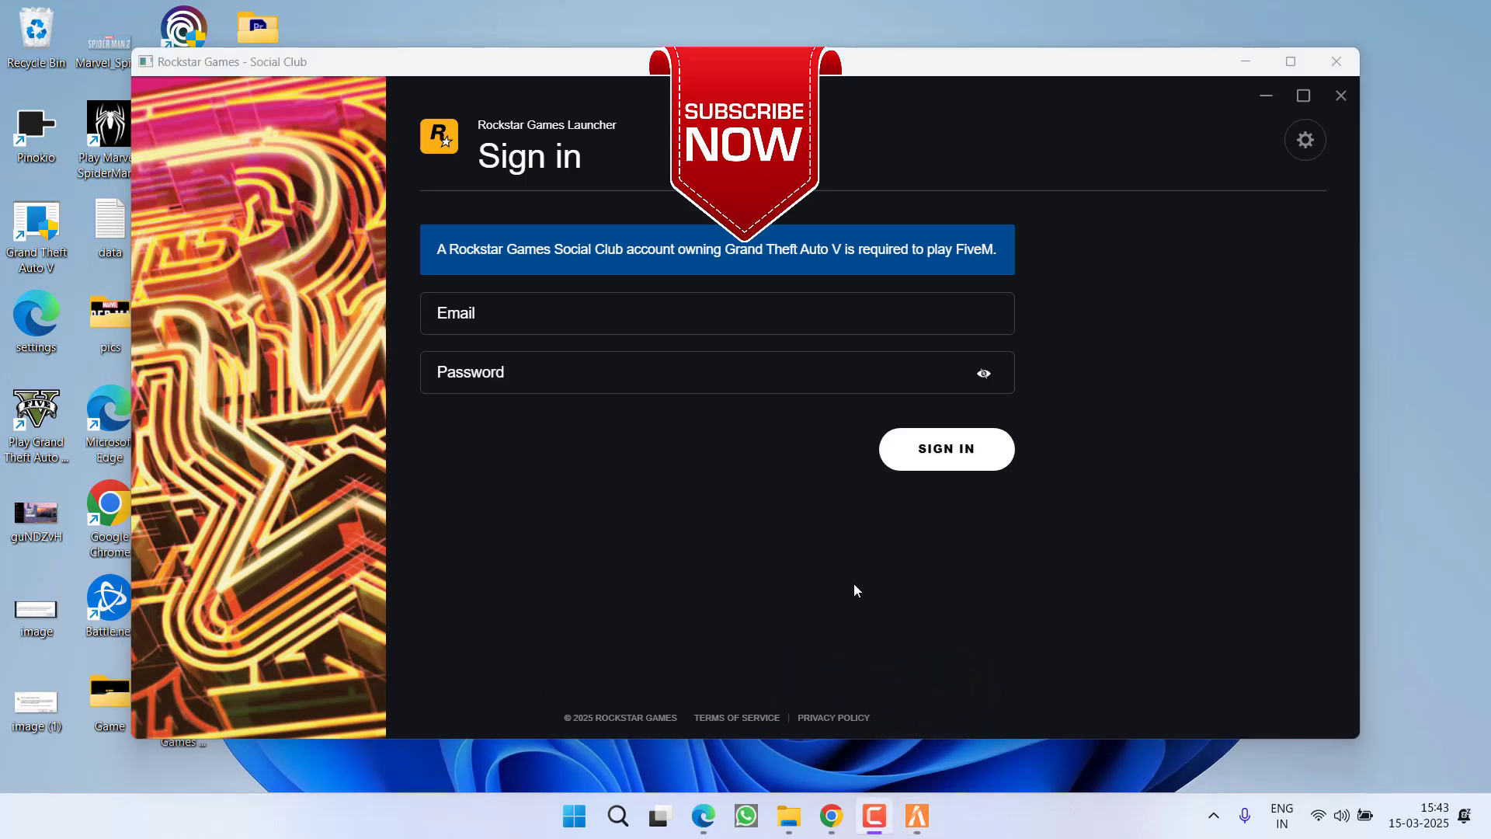